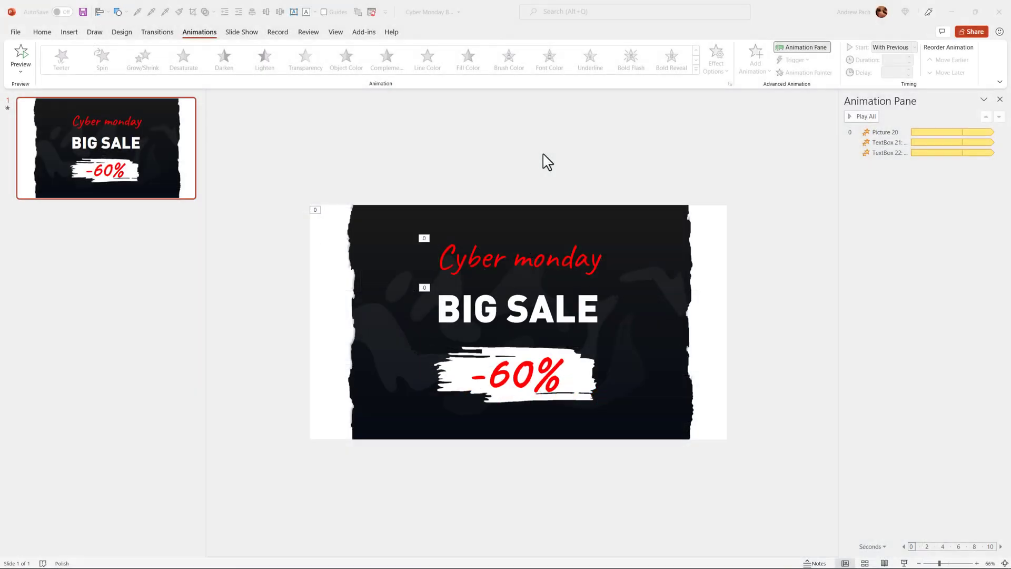
mouse_move(332, 155)
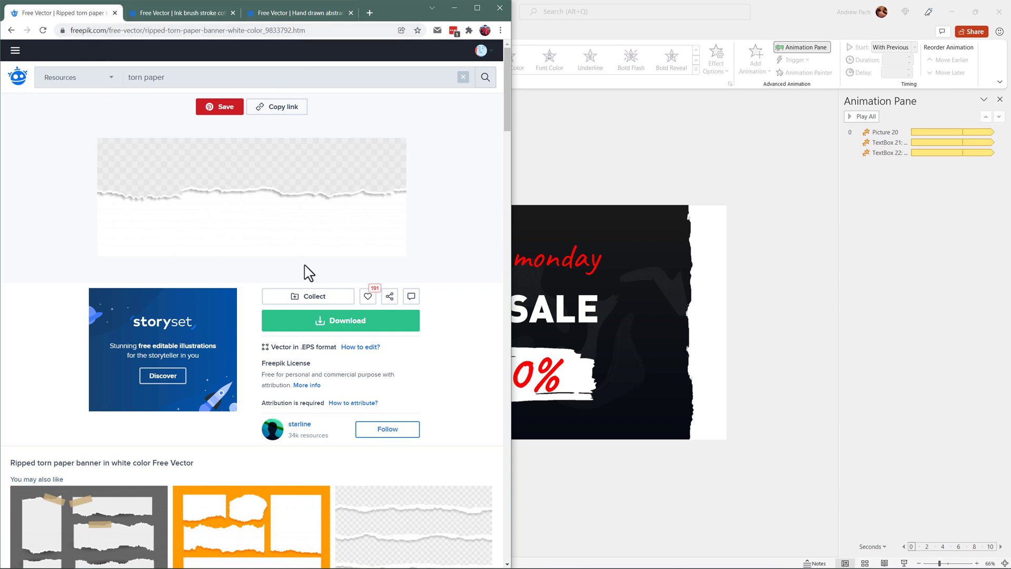
mouse_move(412, 98)
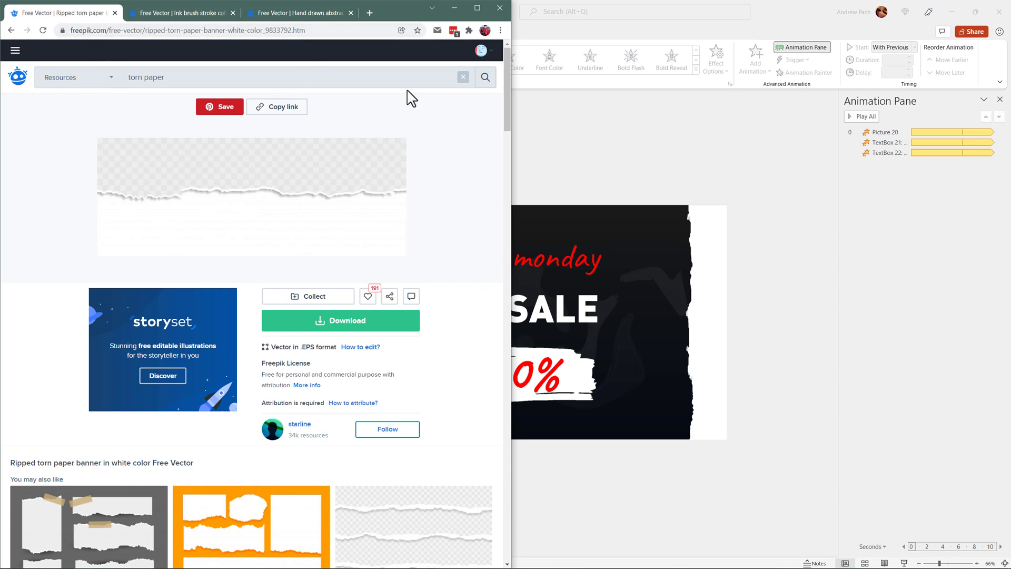
mouse_move(135, 117)
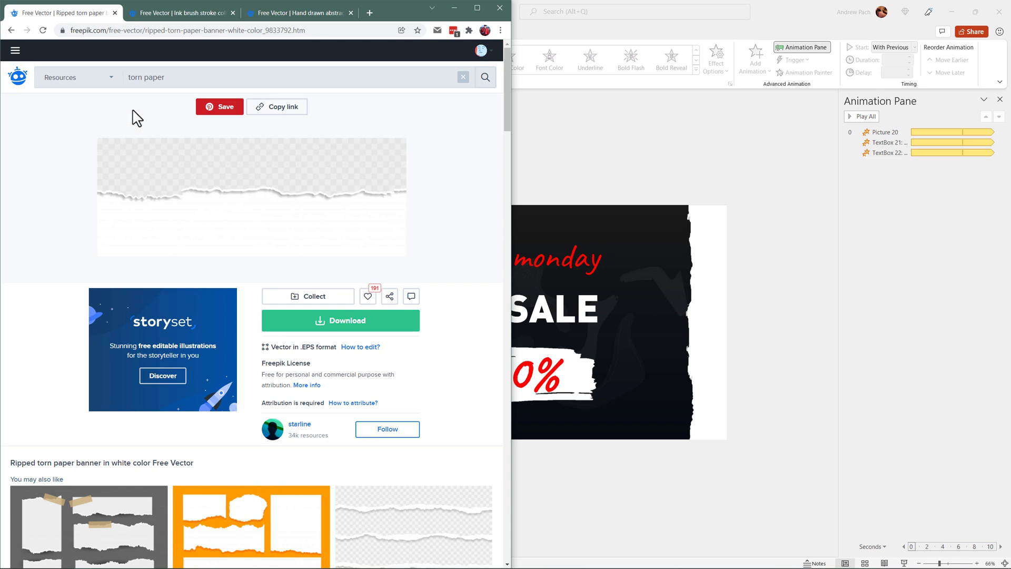
mouse_move(127, 129)
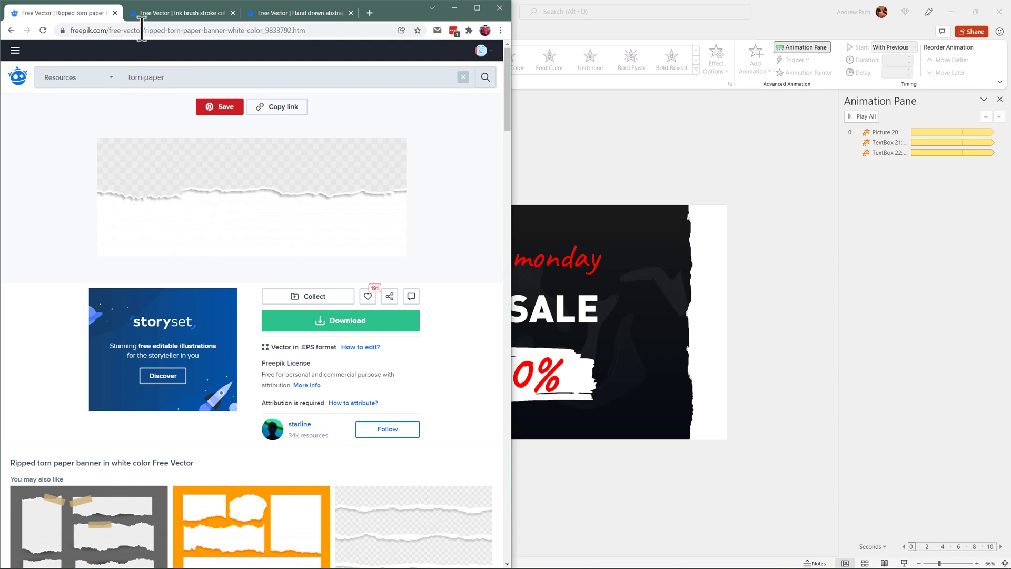
Browse the Freepik pages for the ink brush stroke collection and hand-drawn abstract pattern.
click(181, 12)
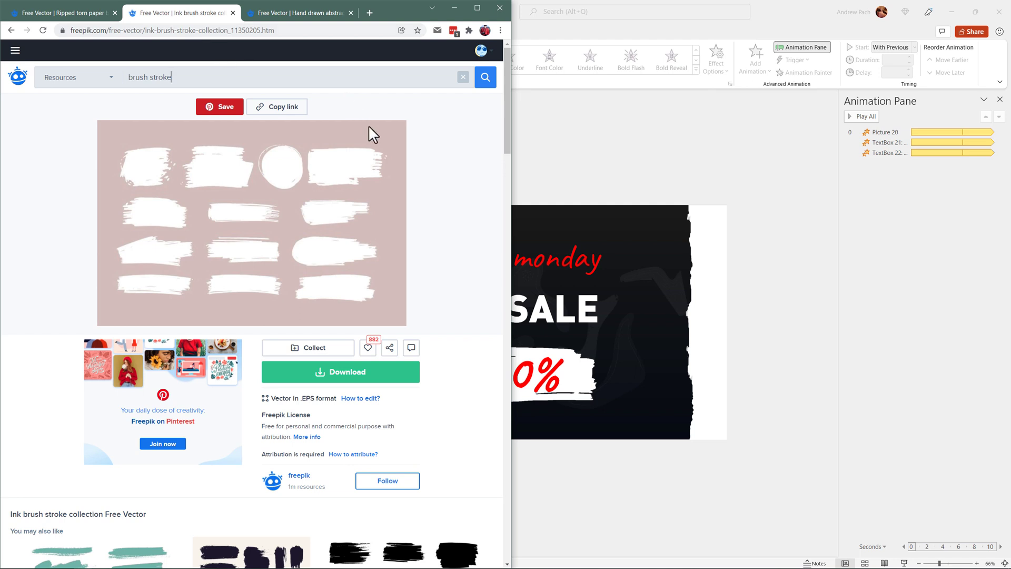
click(152, 78)
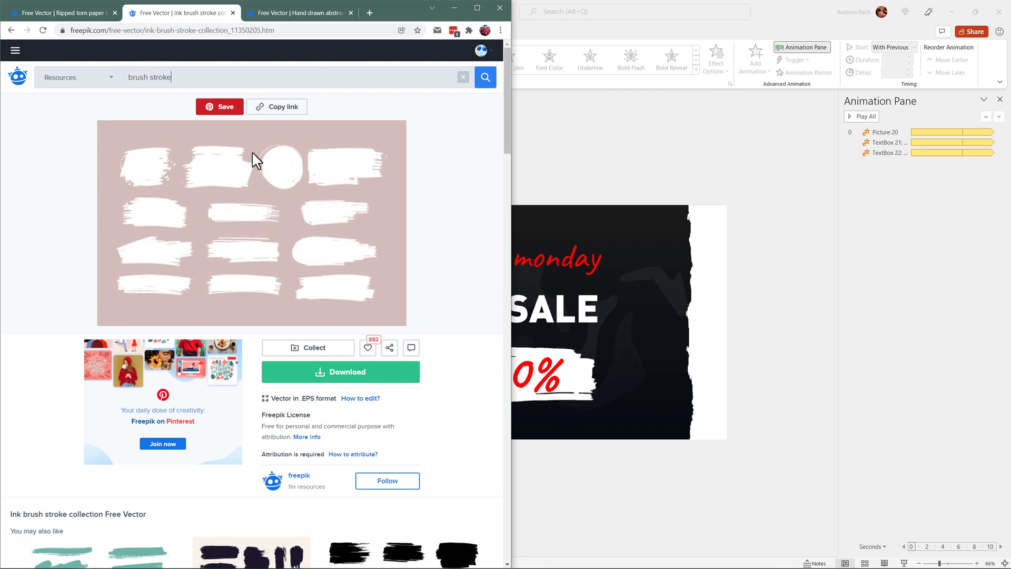
click(298, 12)
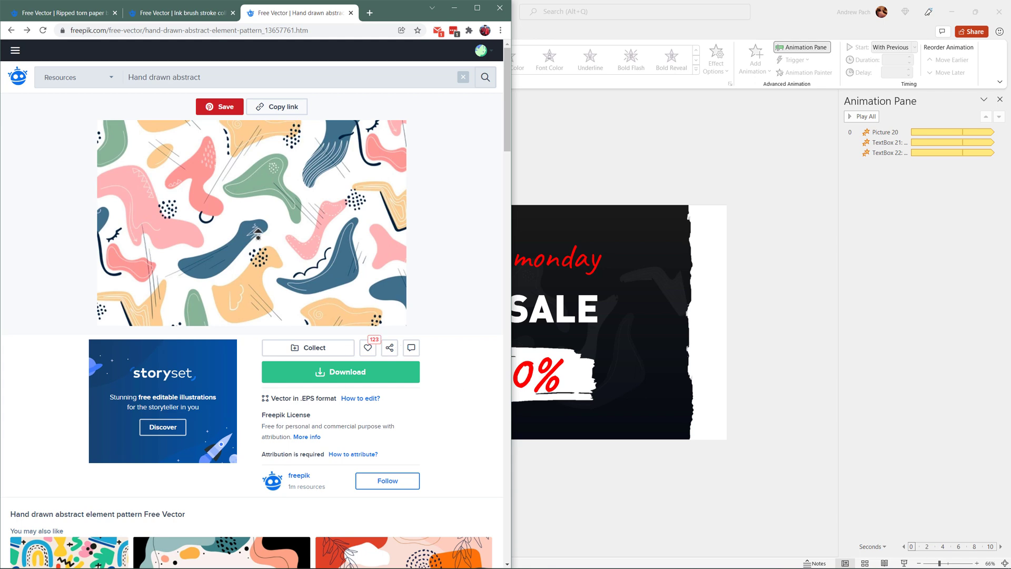
mouse_move(266, 215)
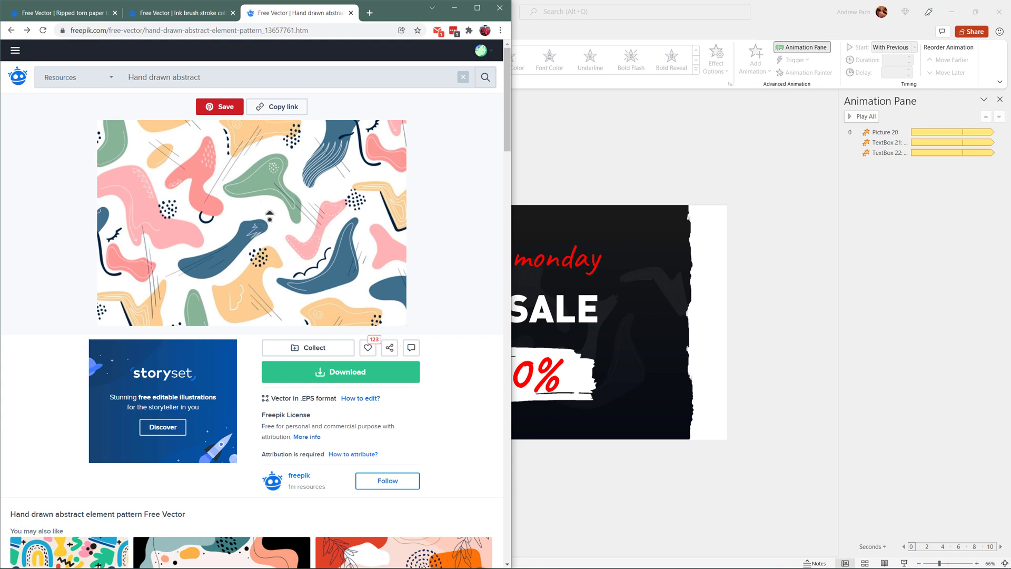
mouse_move(658, 316)
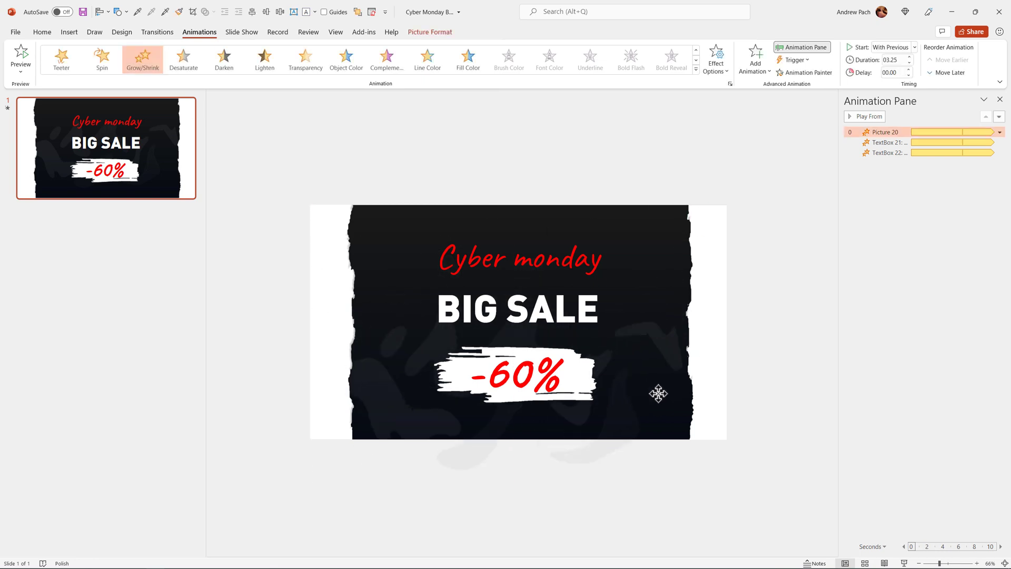
Add a second slide and insert the torn paper banner image from the desktop.
click(658, 393)
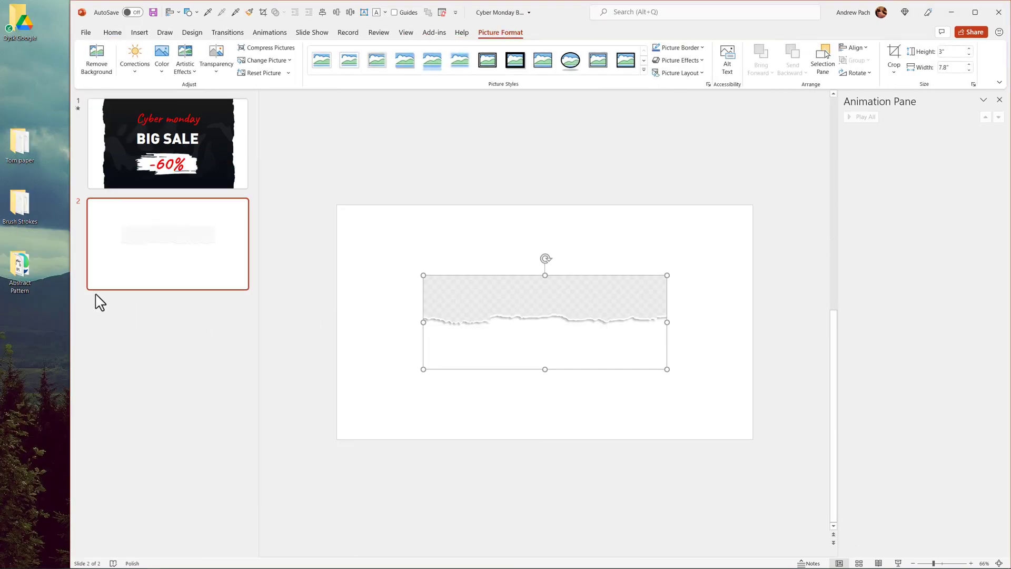
click(261, 61)
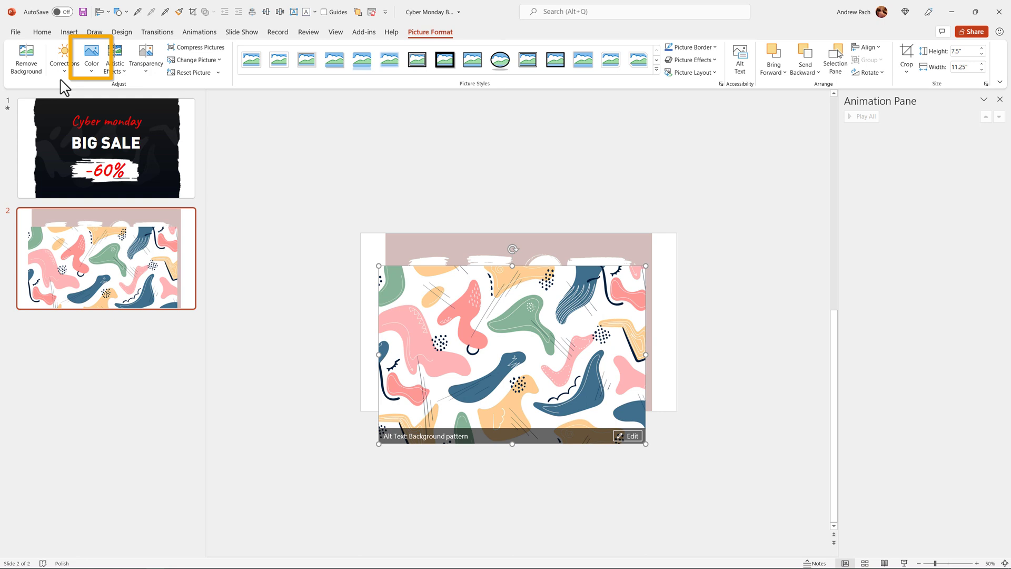
Recolor the abstract pattern picture to Grayscale and set a transparent colour on it.
click(62, 58)
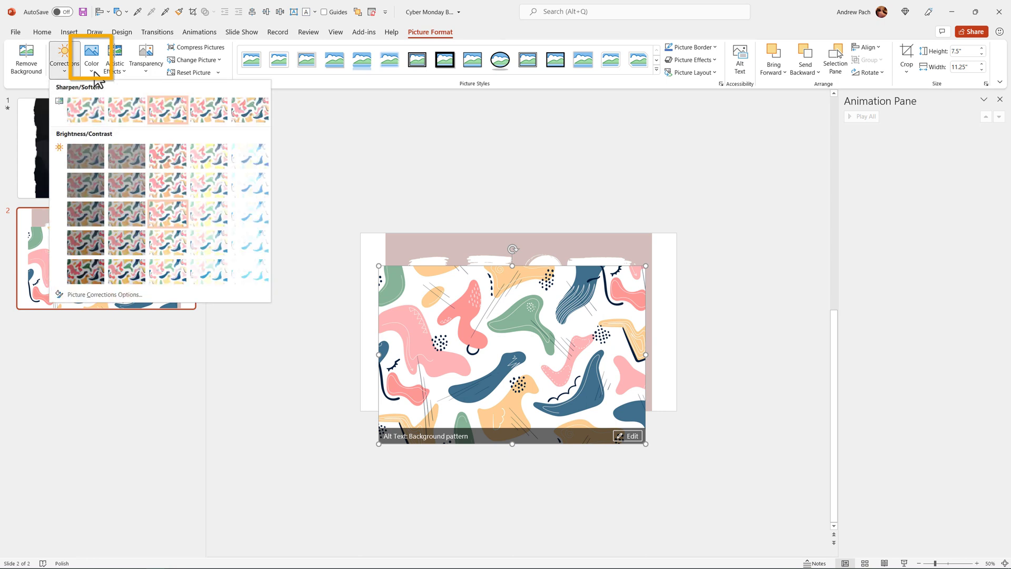
click(92, 57)
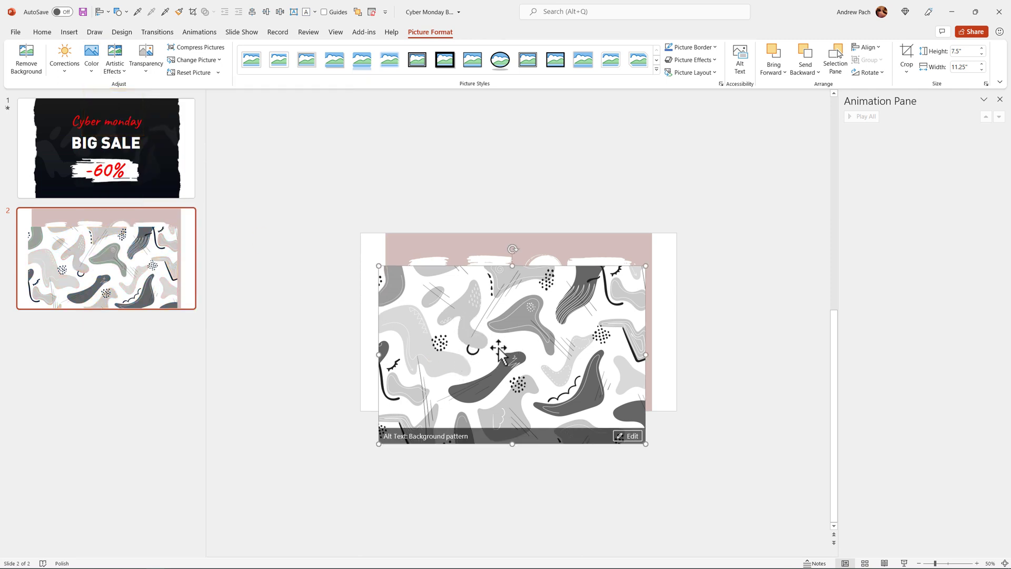
mouse_move(533, 361)
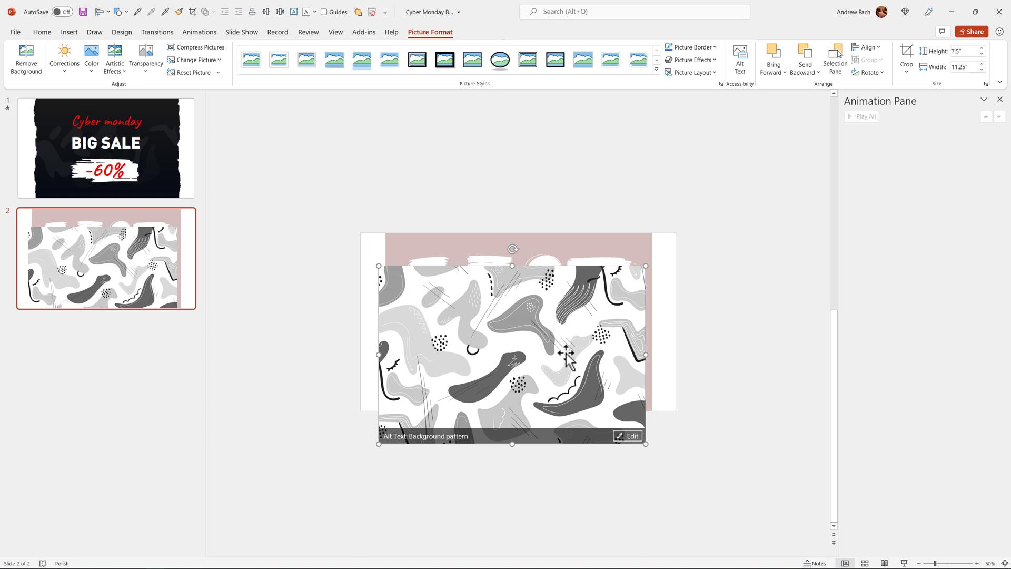
mouse_move(95, 95)
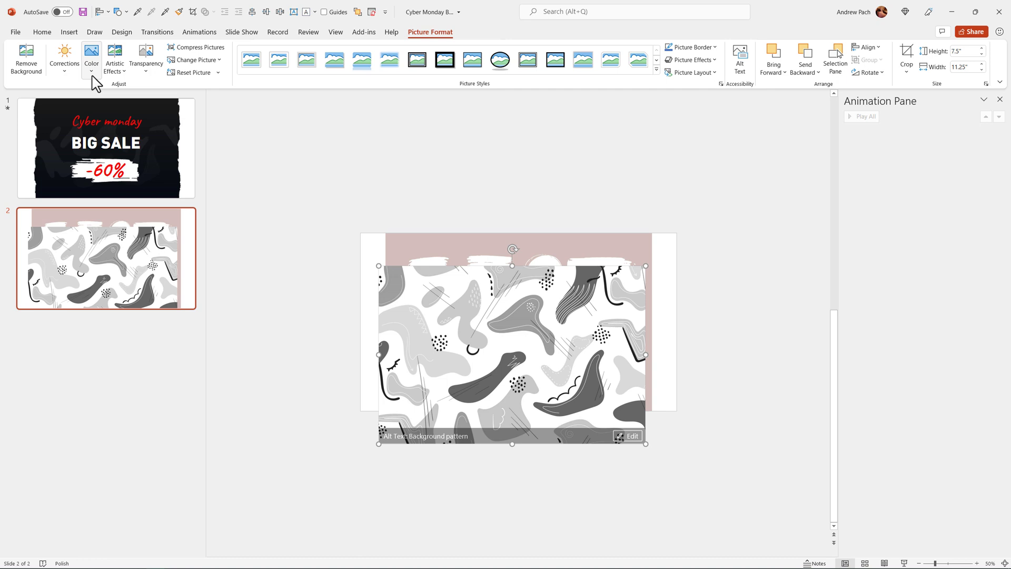
click(91, 58)
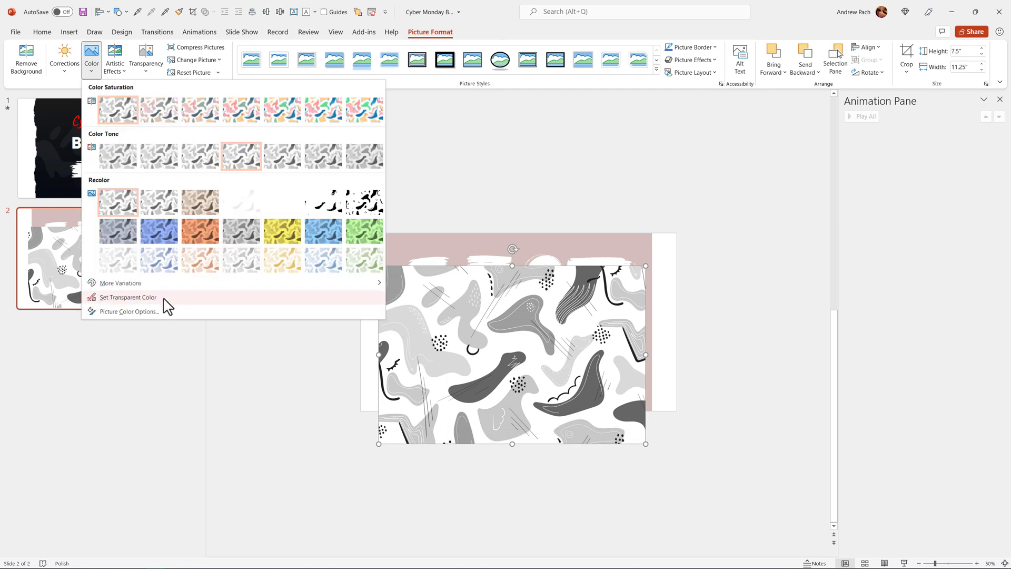
click(128, 297)
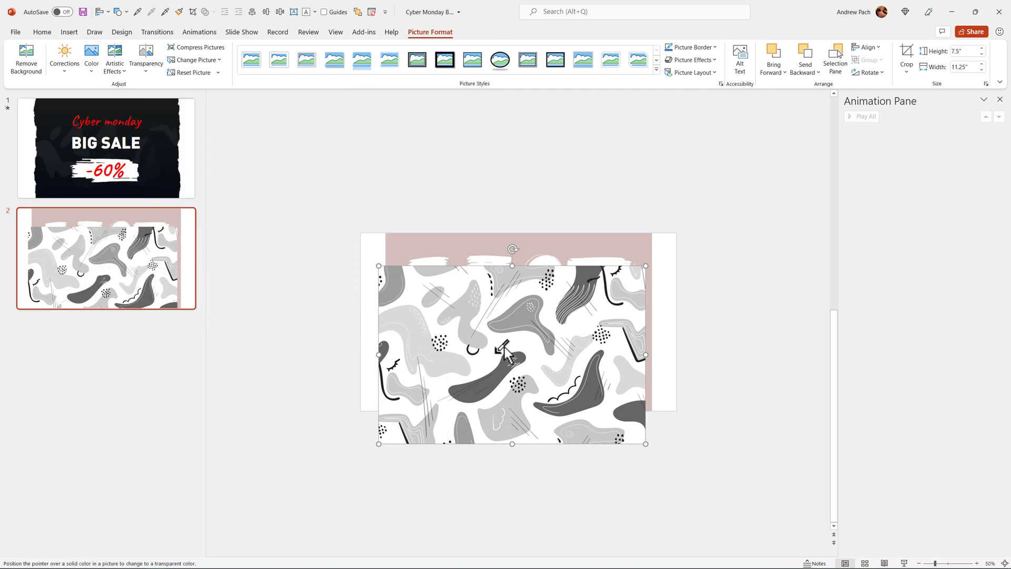
click(509, 348)
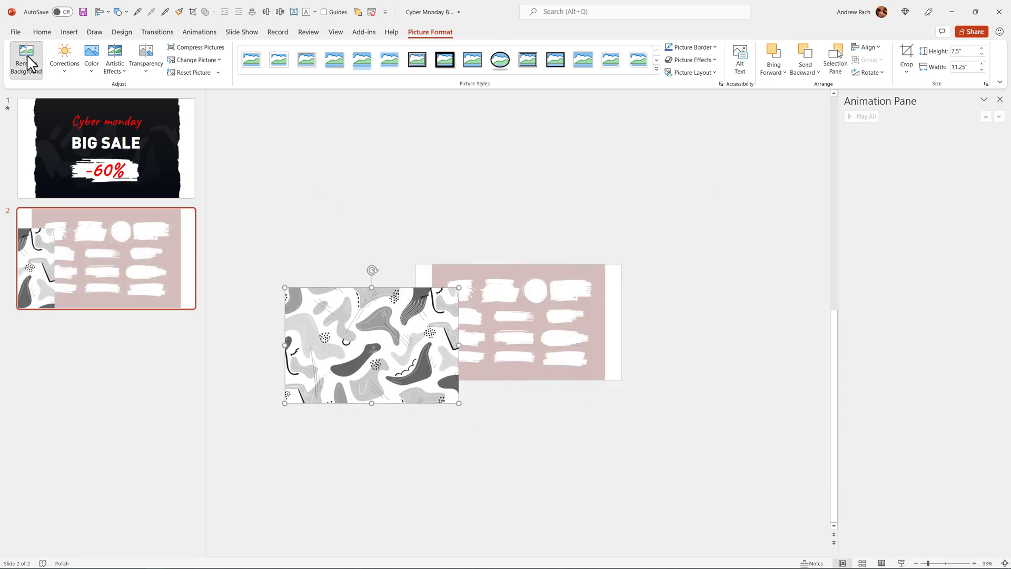
Start Remove Background on the pattern and mark several blob shapes to keep.
click(25, 58)
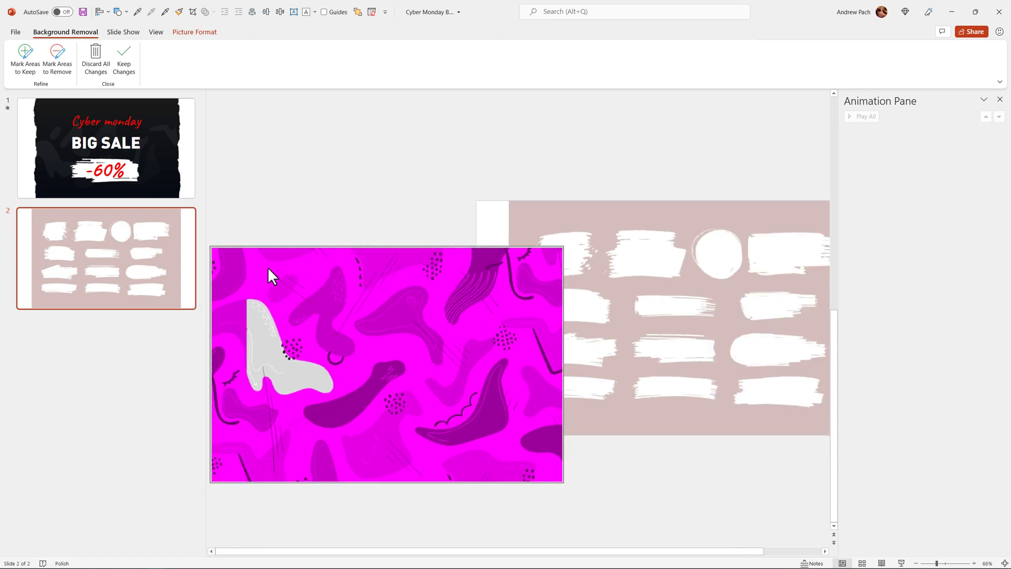
mouse_move(316, 393)
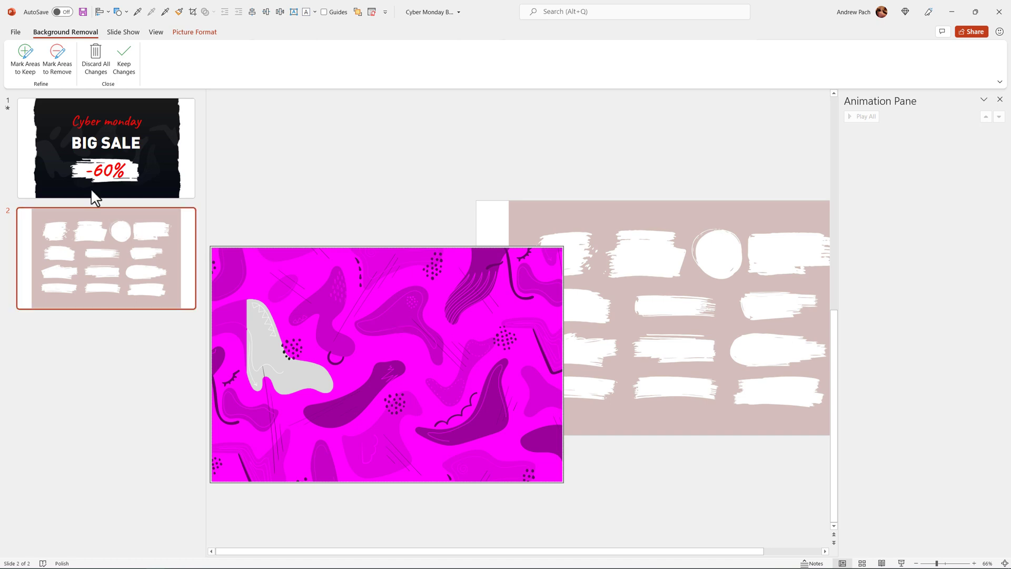
click(25, 60)
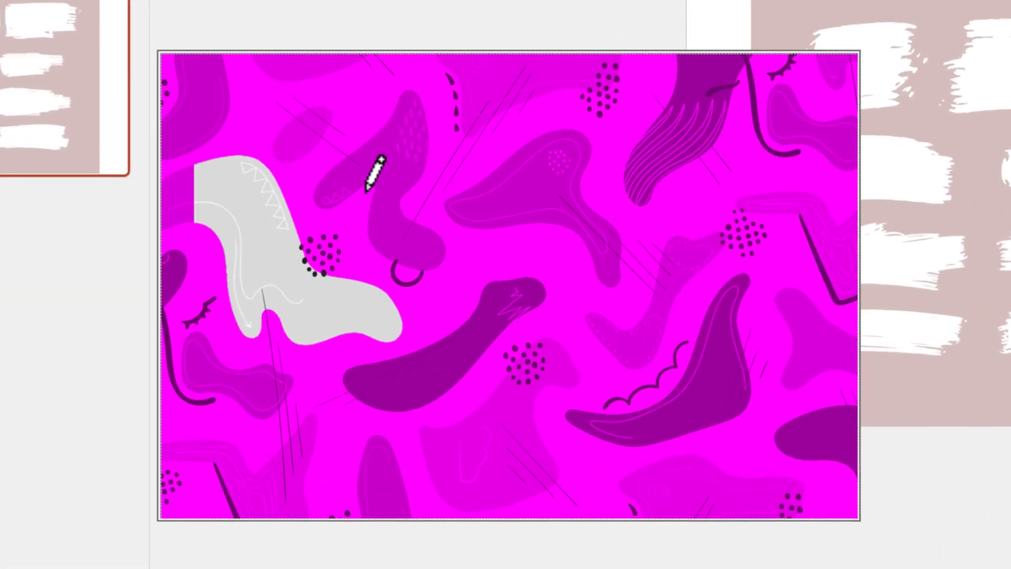
drag(384, 165, 416, 258)
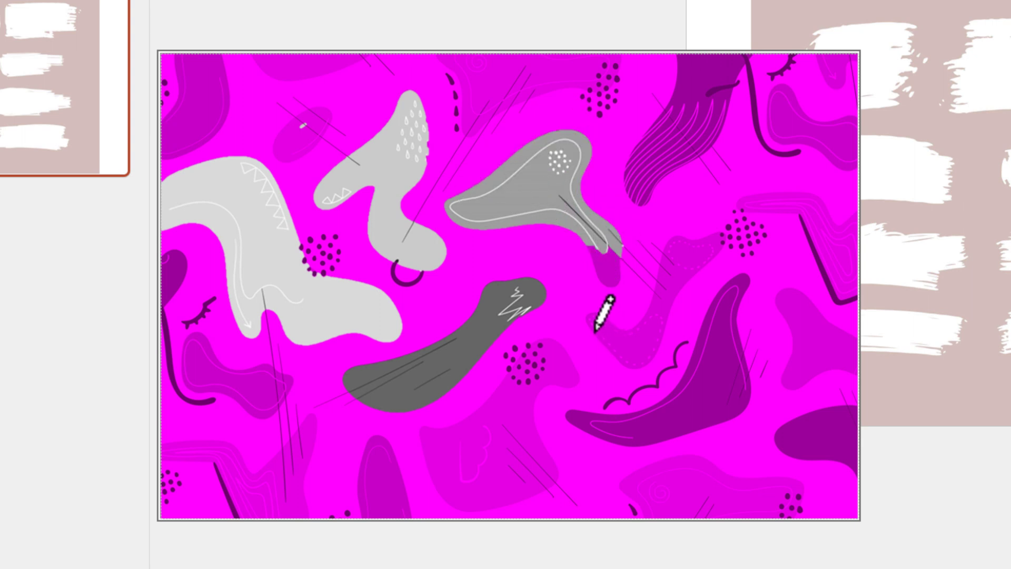
drag(600, 328, 677, 252)
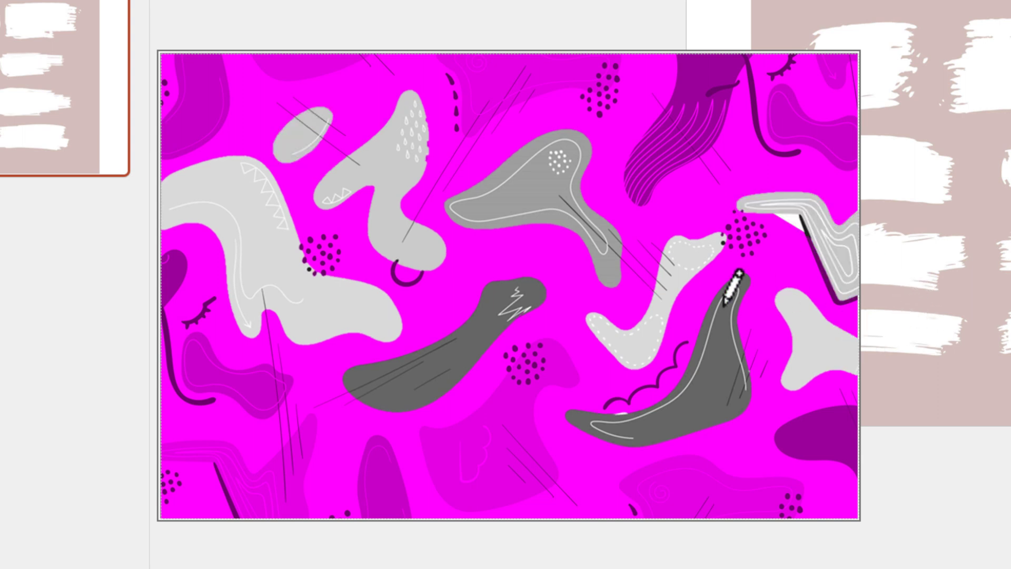
mouse_move(832, 277)
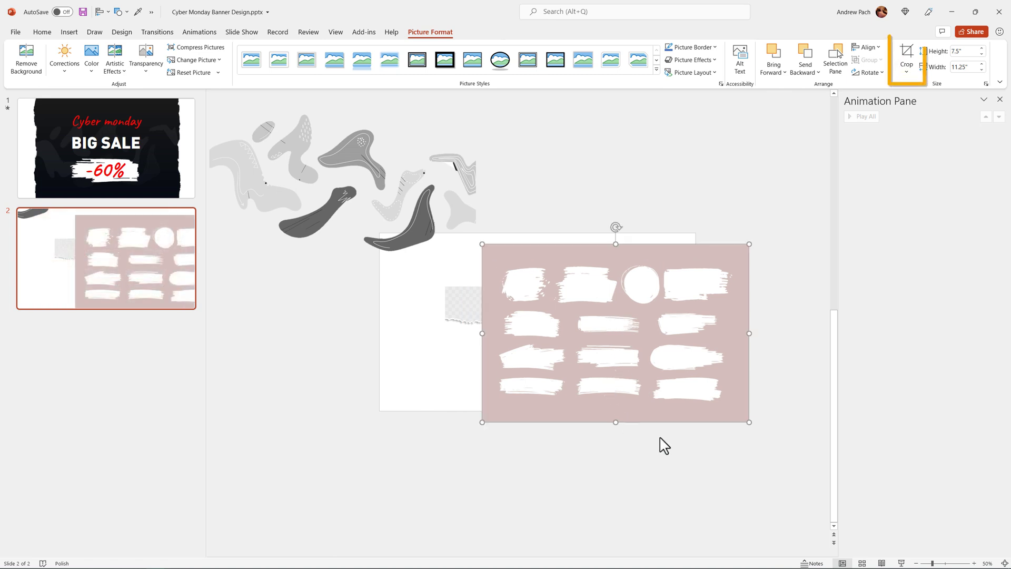
Remove the brush stroke's pinkish background and drag it off the slide to the left.
click(906, 52)
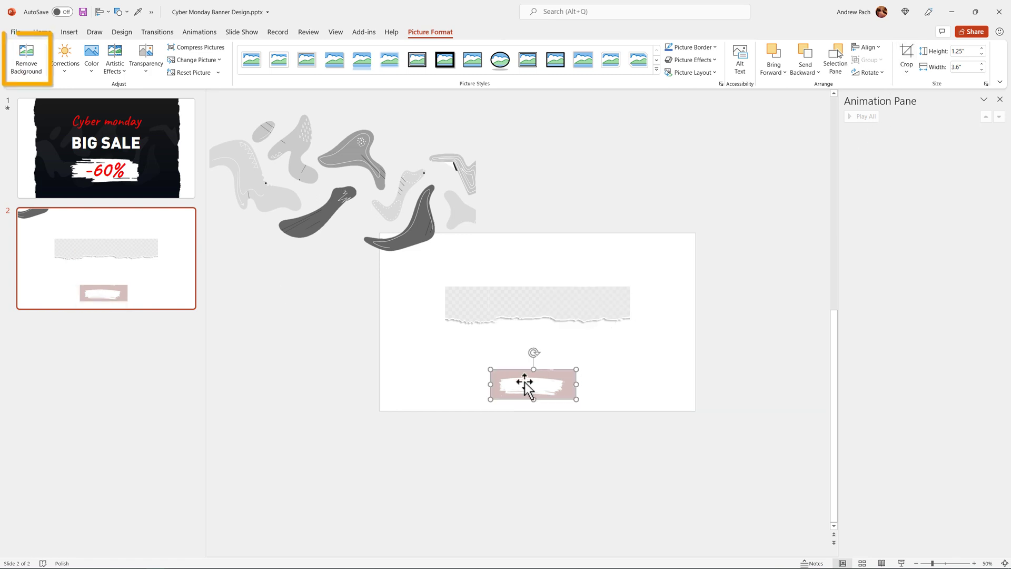
click(26, 58)
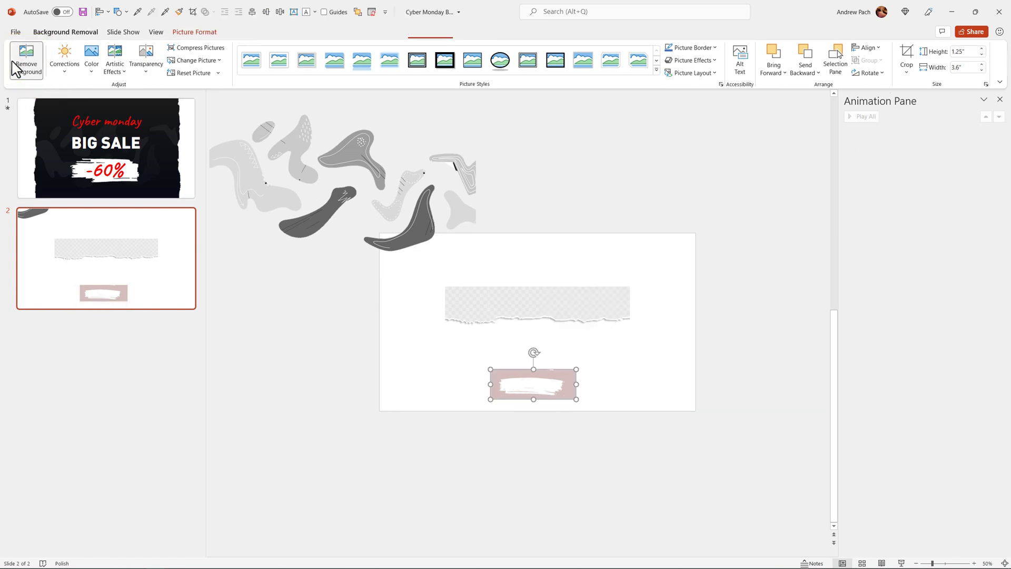
click(26, 58)
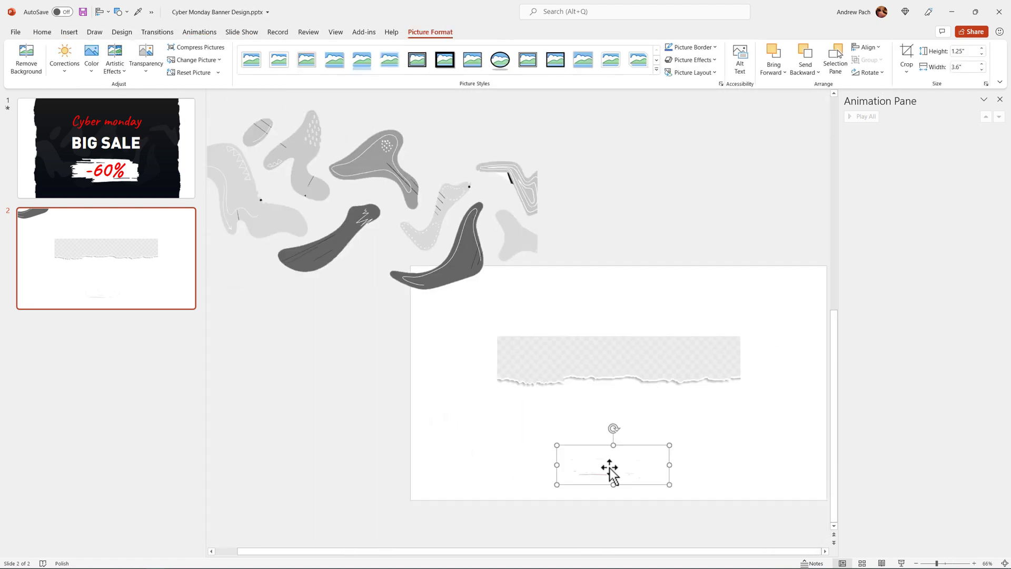
drag(613, 464, 321, 330)
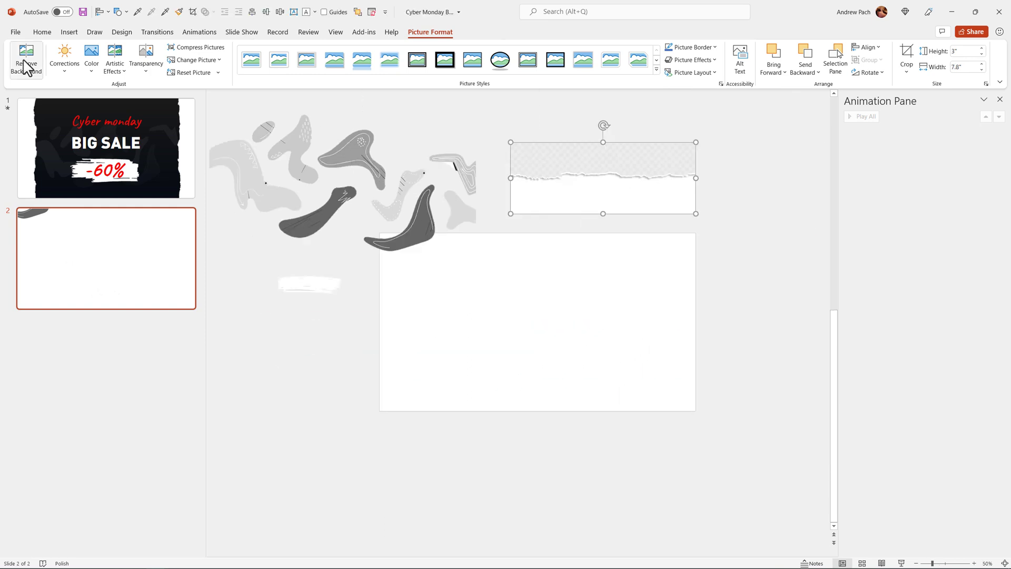
Remove the torn paper's background, marking the whole white torn strip to keep.
click(26, 58)
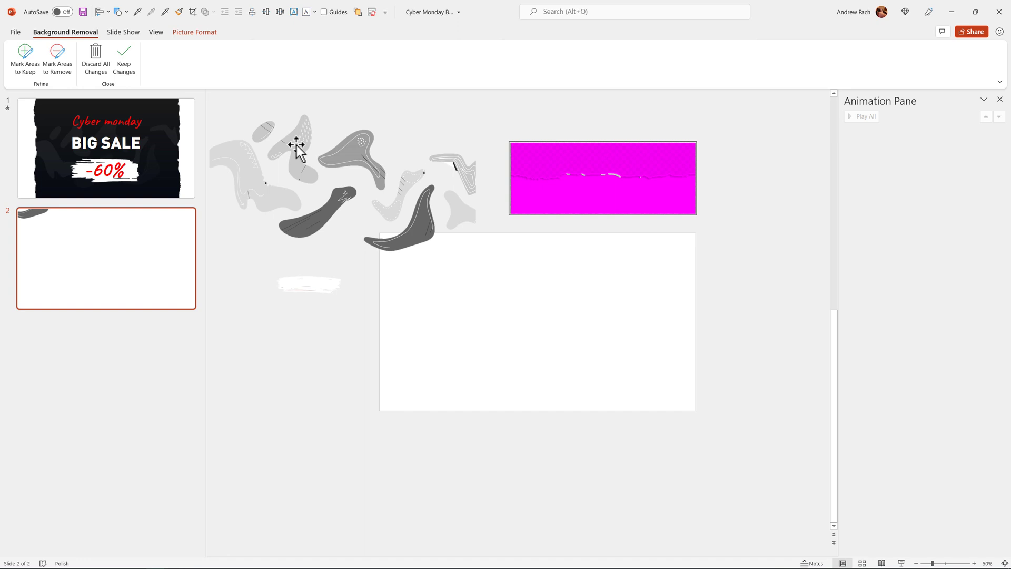
mouse_move(224, 121)
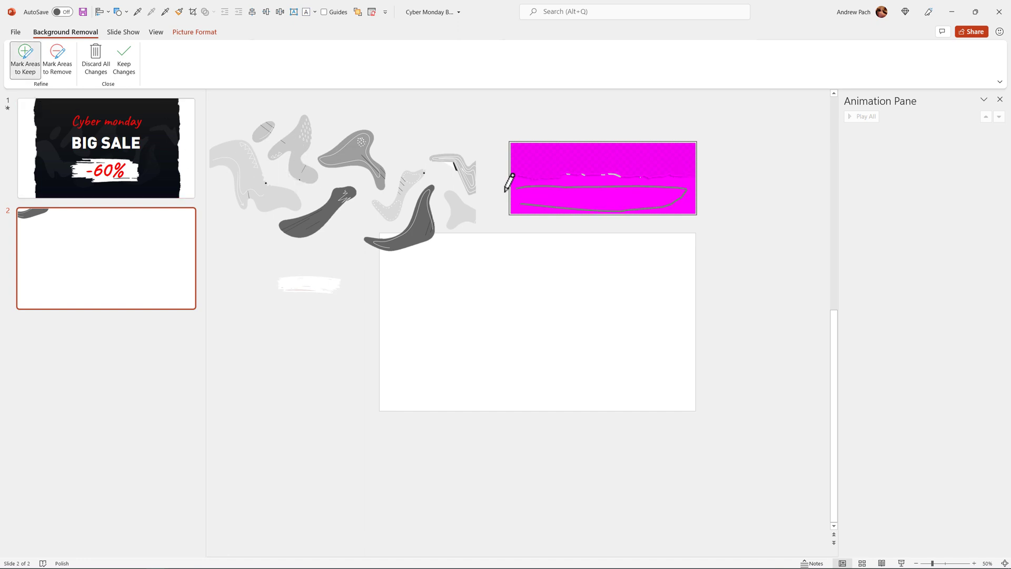
drag(511, 178, 531, 203)
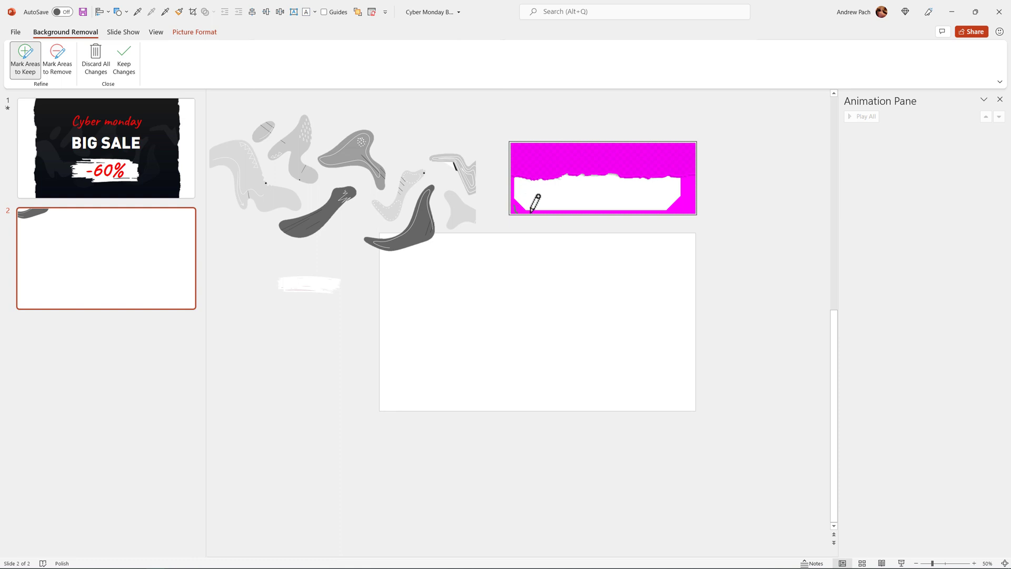
drag(531, 203, 693, 204)
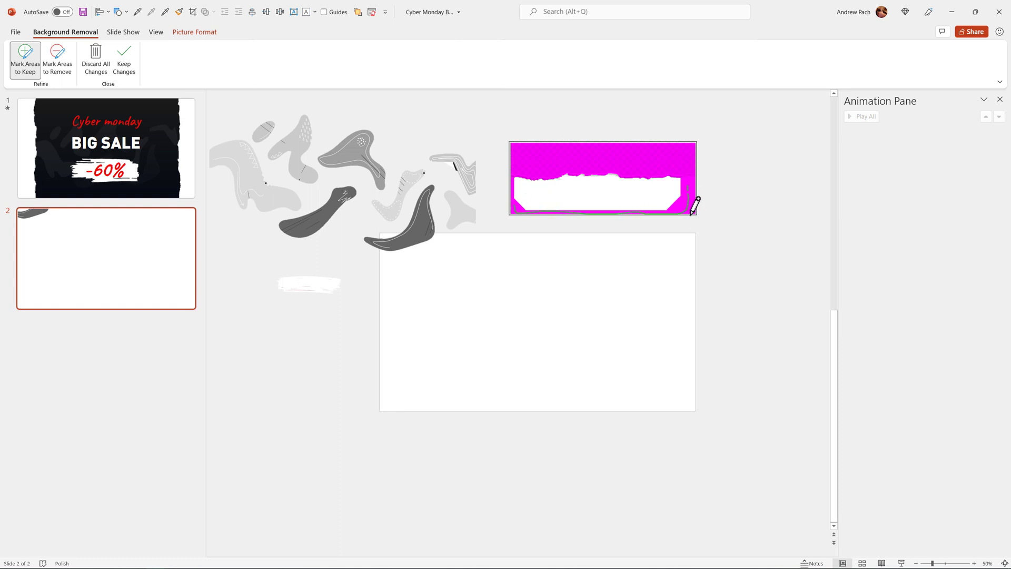
drag(695, 201, 532, 210)
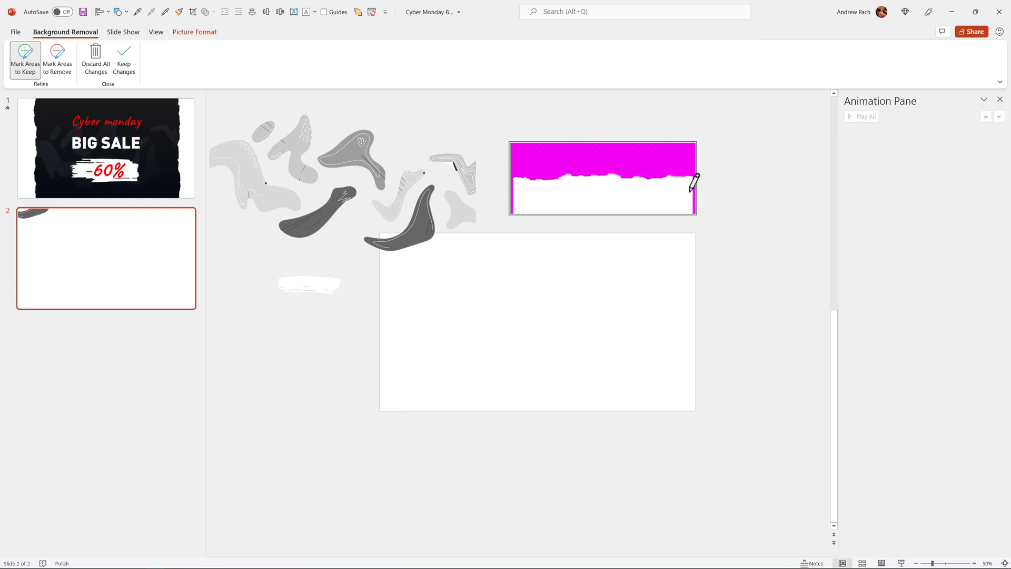
drag(693, 180, 552, 183)
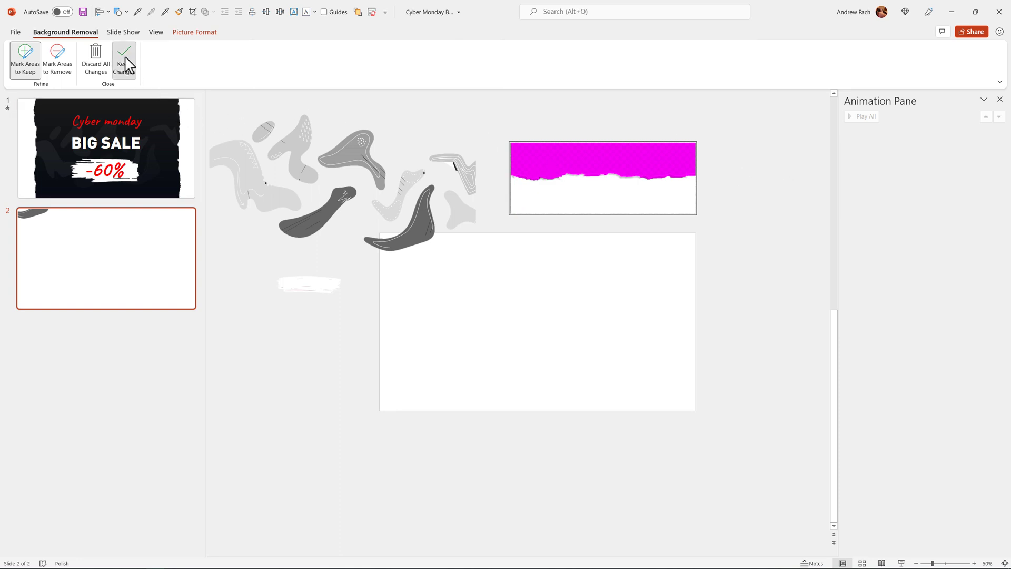
click(124, 59)
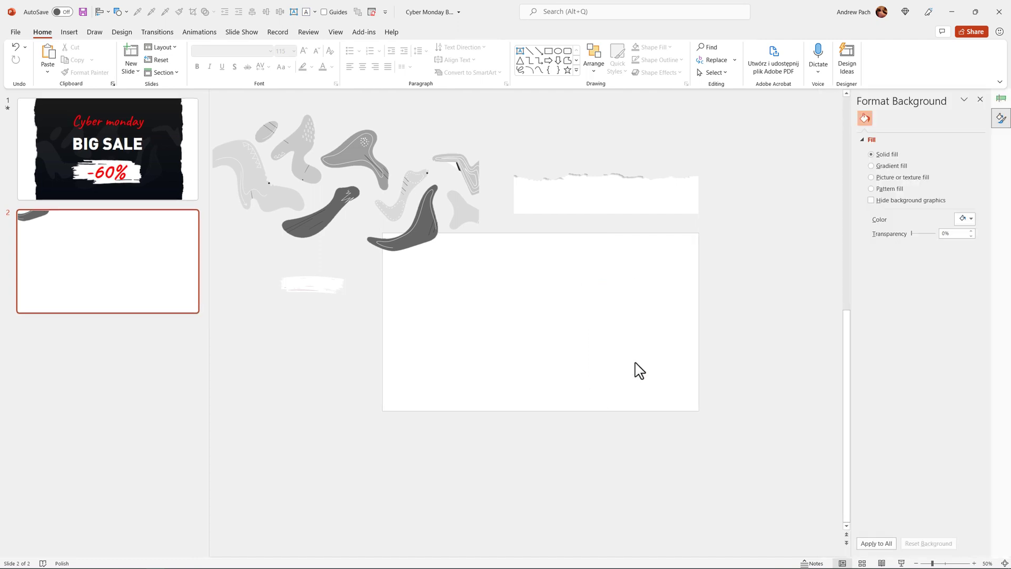
mouse_move(922, 195)
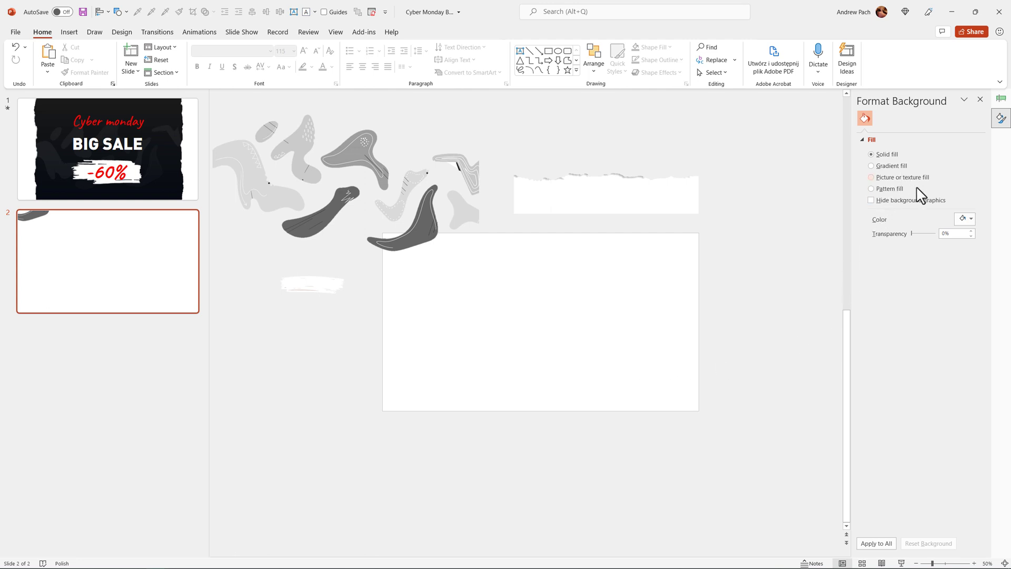
Fill the slide background with solid near-black #0B0B0D via More Colors.
click(970, 218)
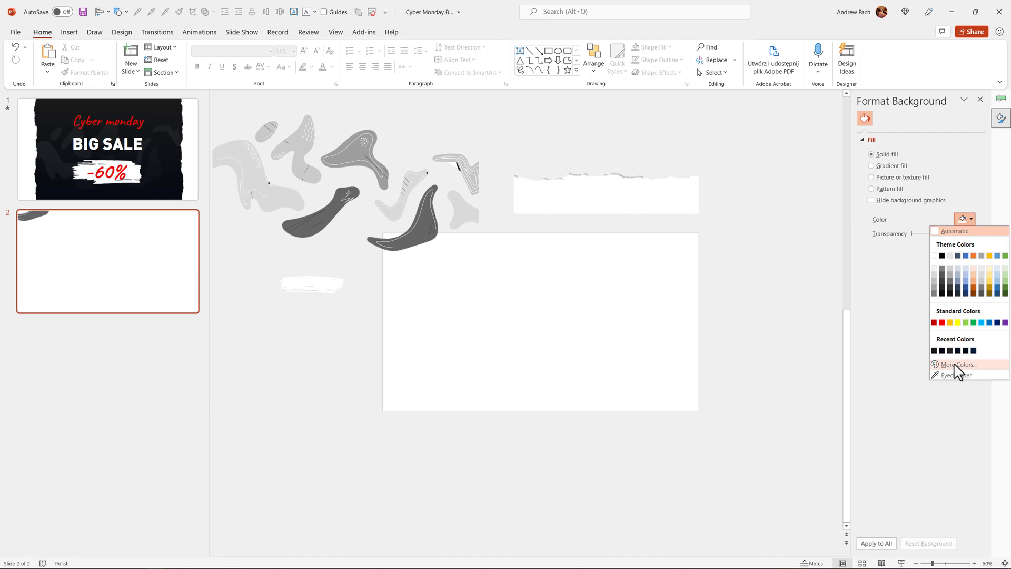
click(957, 365)
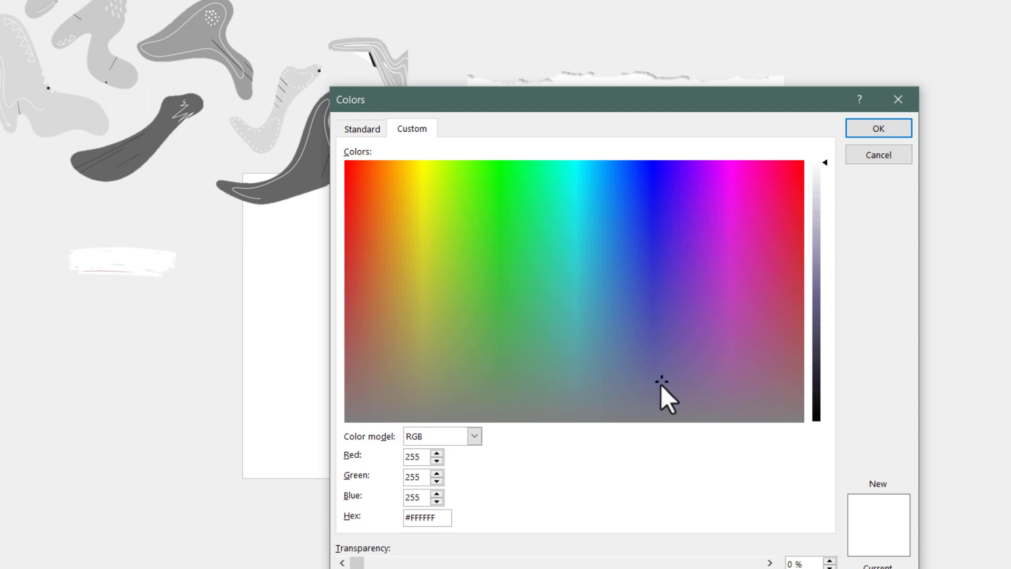
mouse_move(804, 232)
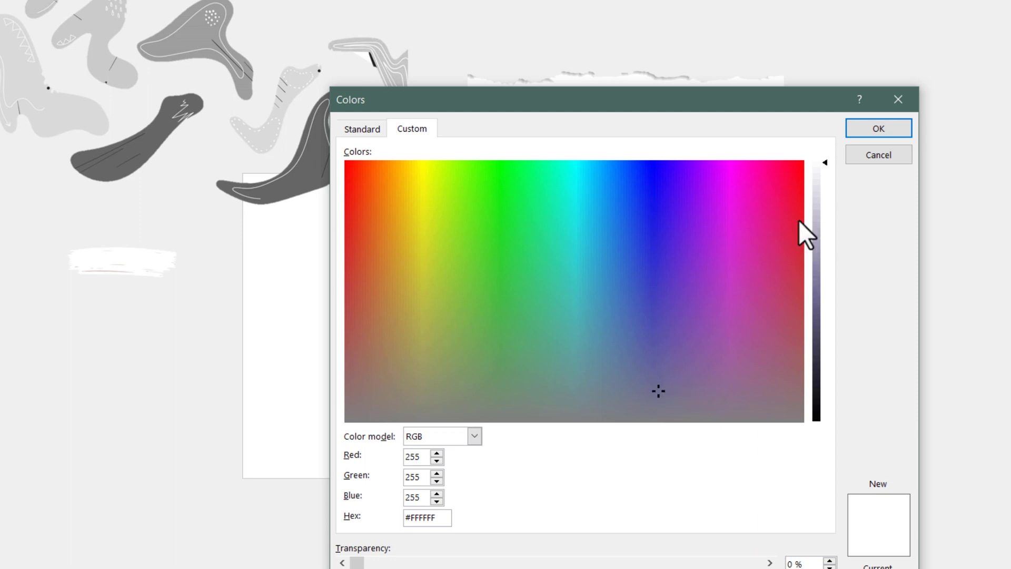
drag(825, 163, 825, 403)
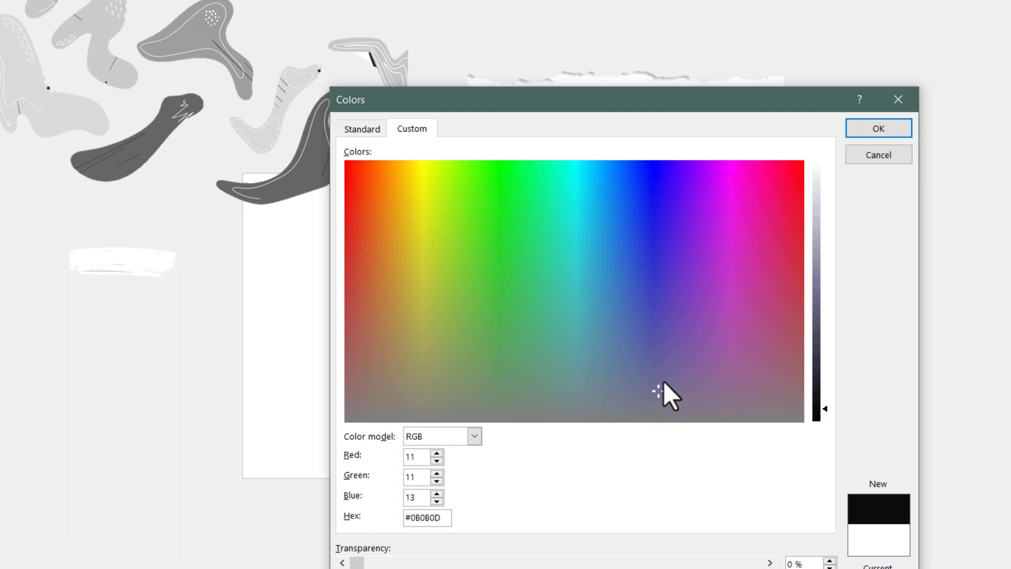
click(668, 422)
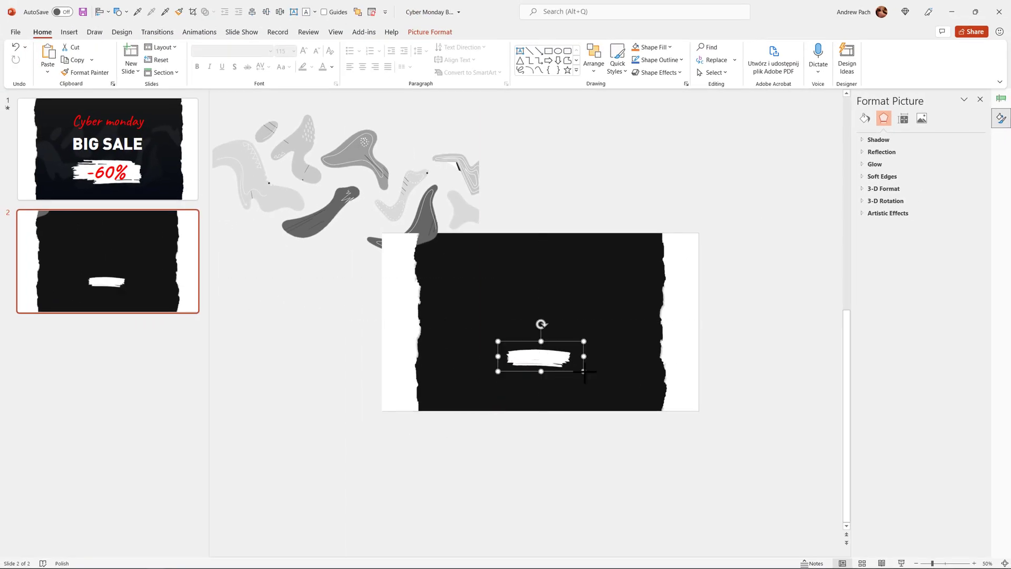
Enlarge the white brush stroke in the lower centre of the slide.
drag(541, 358, 540, 362)
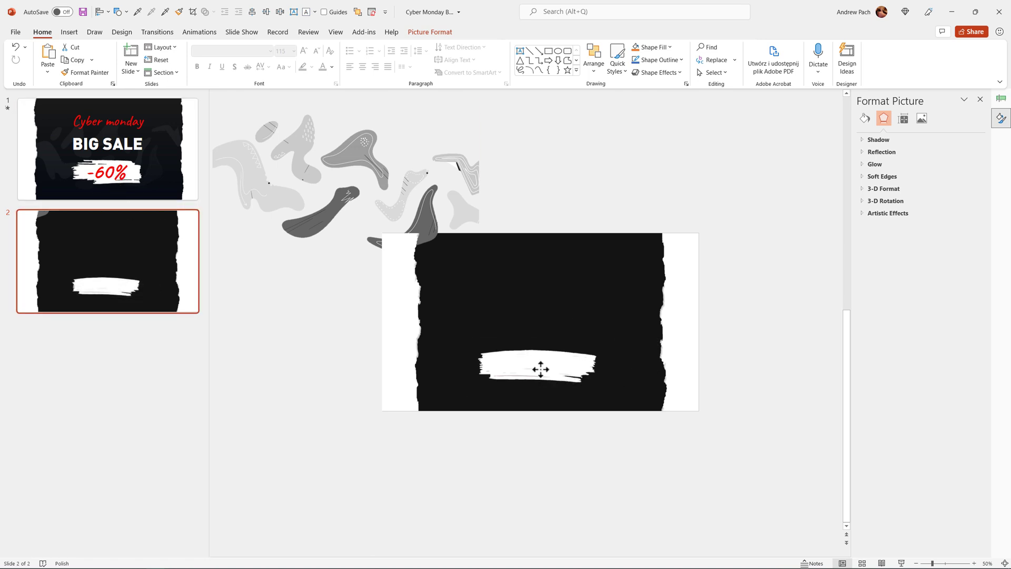
click(540, 369)
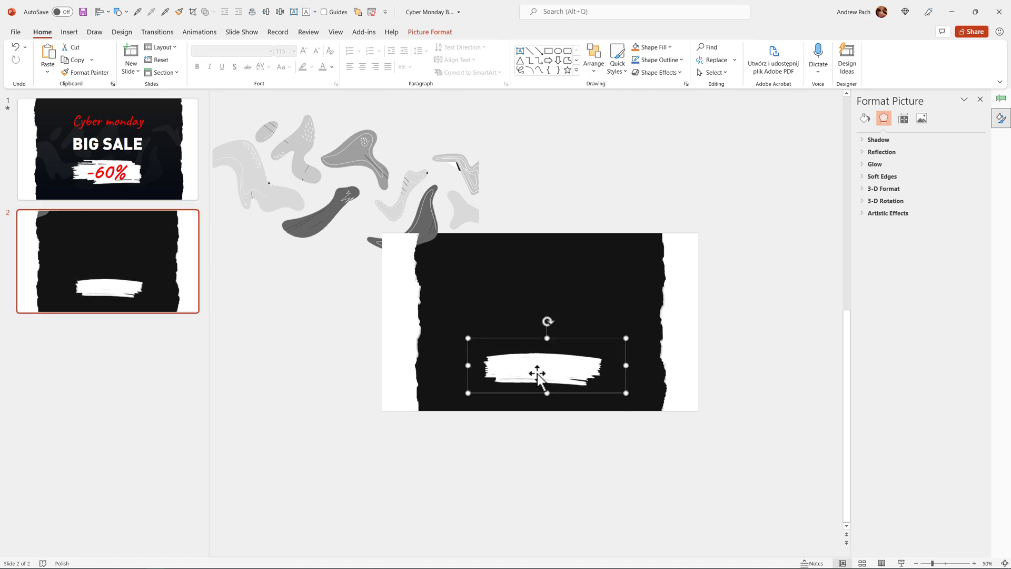
mouse_move(339, 195)
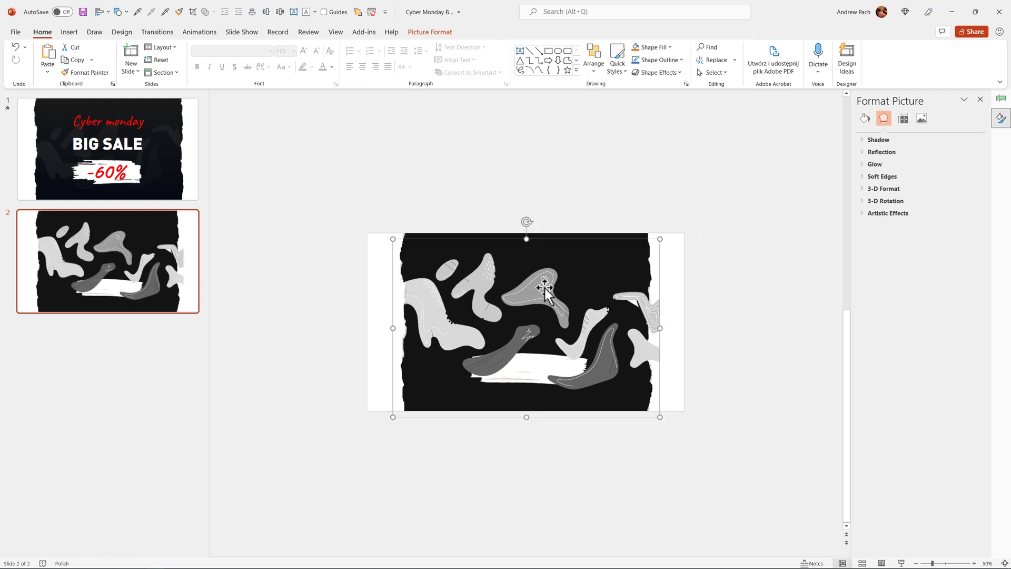
Make the blob pattern picture mostly transparent and send the torn-paper picture to back.
right_click(543, 296)
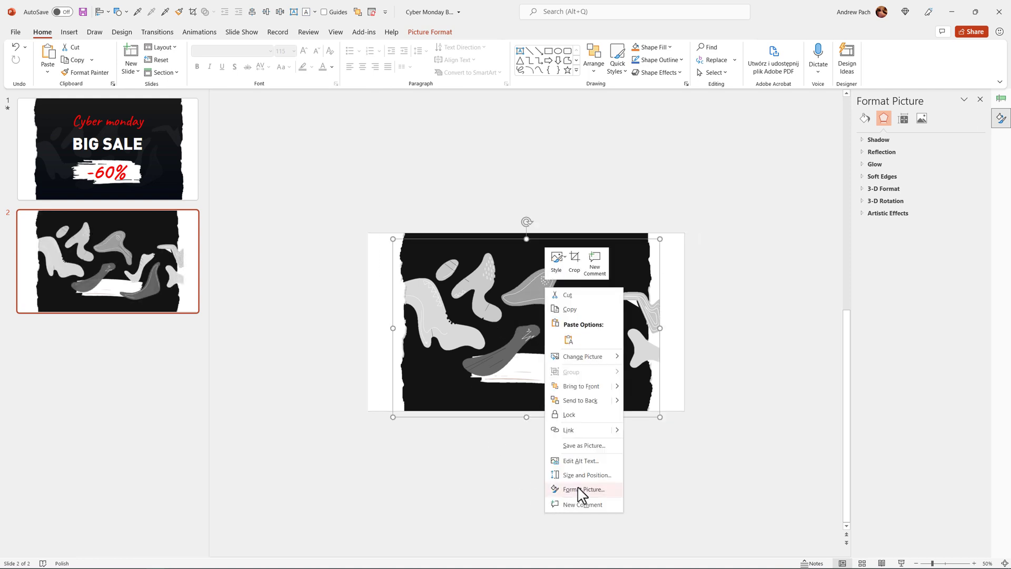
click(582, 488)
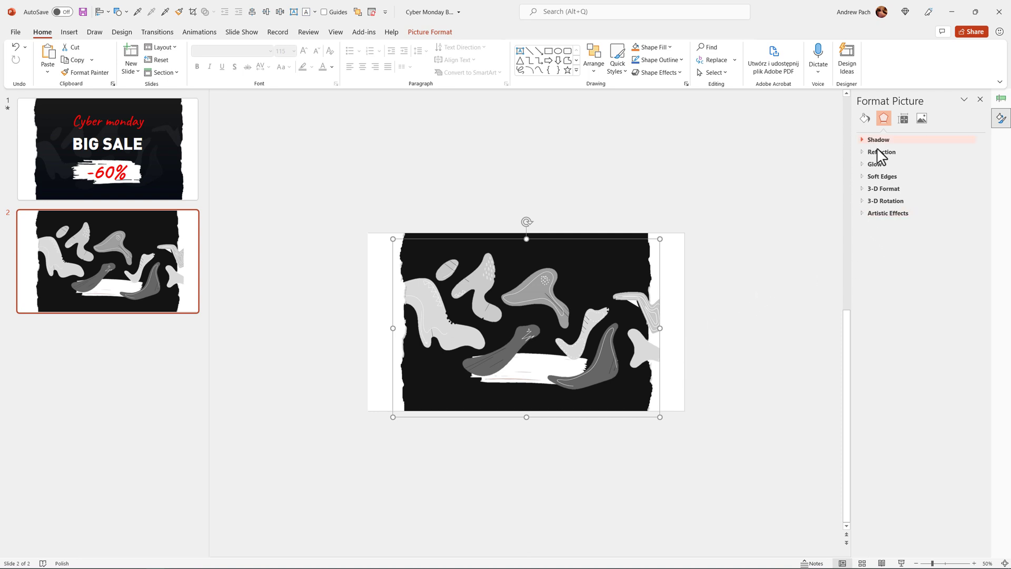
click(921, 118)
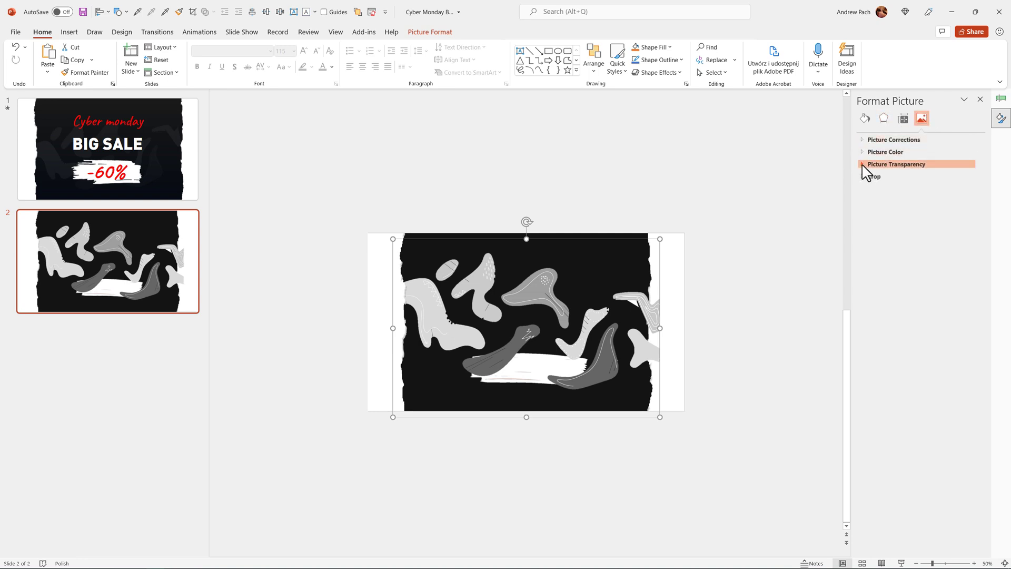
click(895, 164)
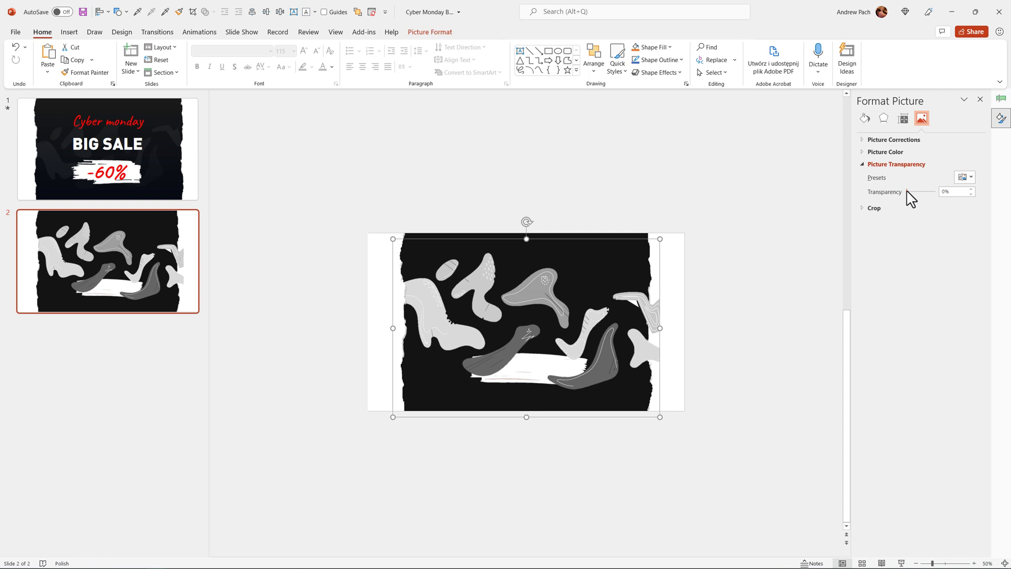
drag(909, 191, 931, 192)
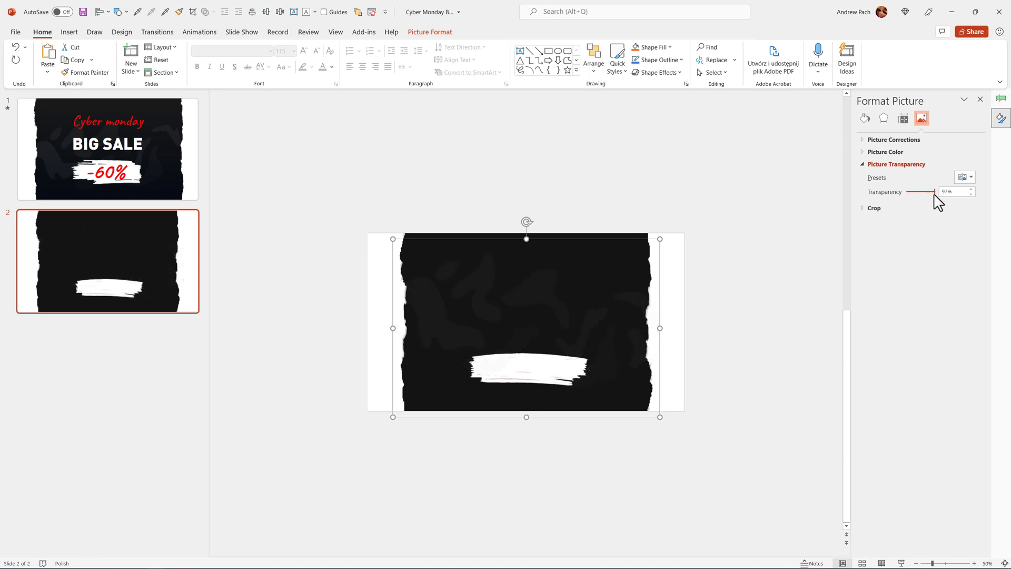
drag(934, 192, 922, 192)
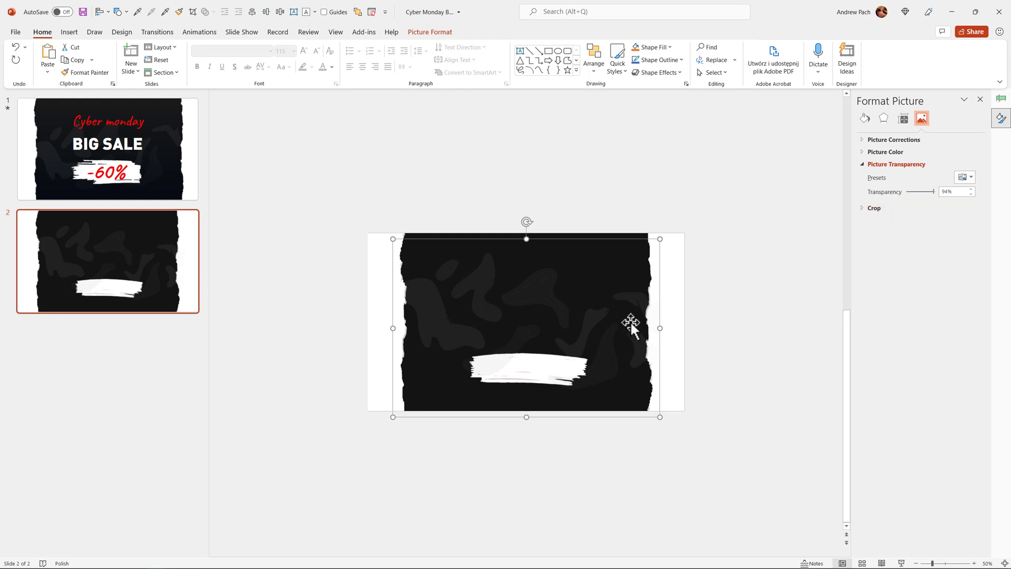
mouse_move(464, 450)
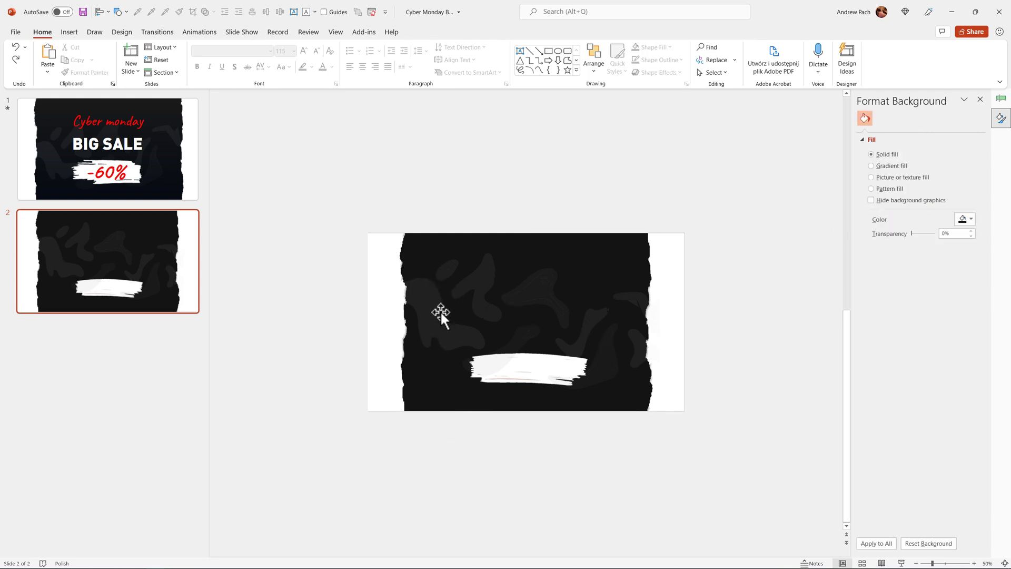
right_click(441, 316)
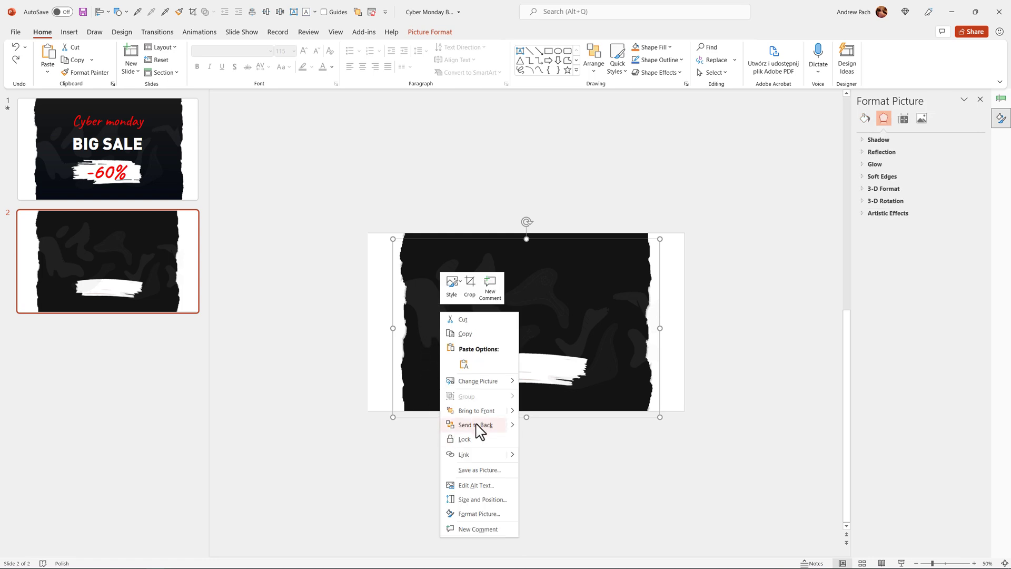
click(476, 425)
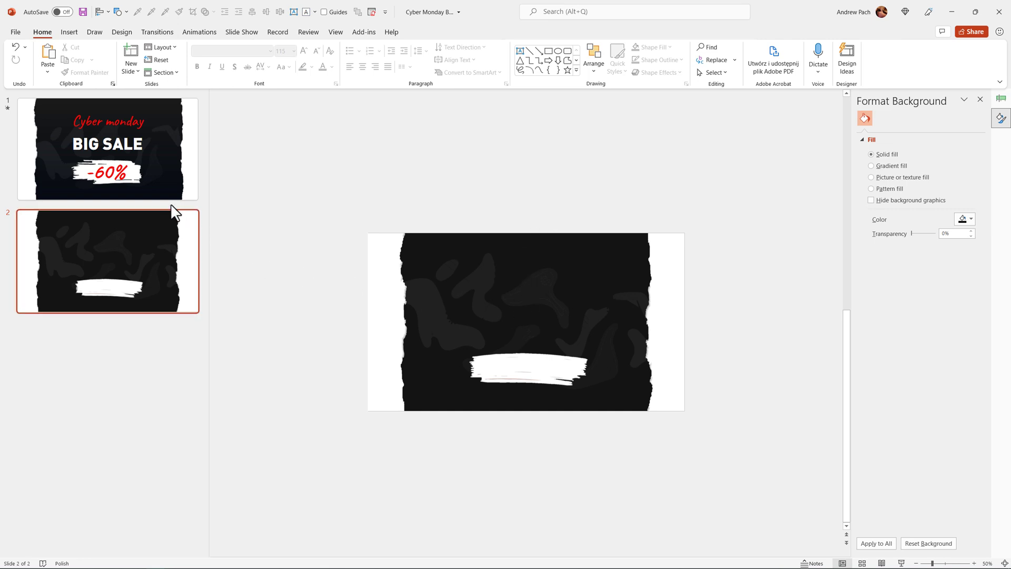
mouse_move(413, 240)
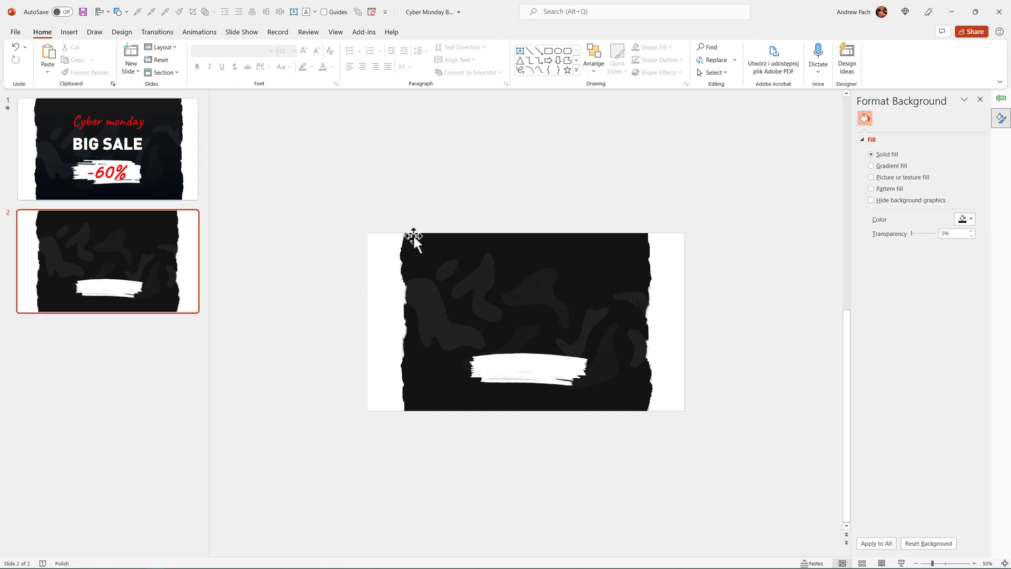
Insert a text box for the BIG SALE headline.
click(69, 32)
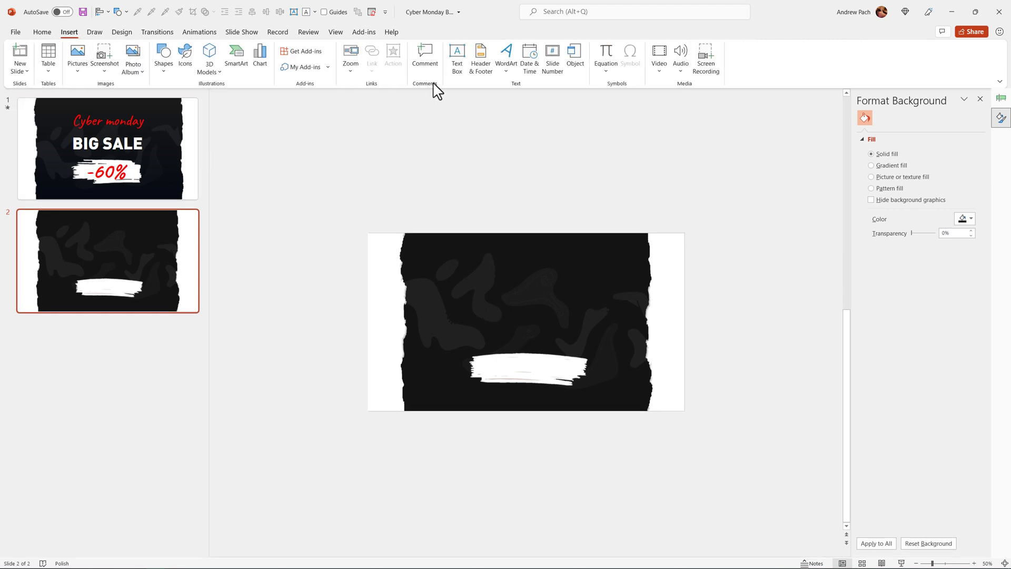
click(163, 57)
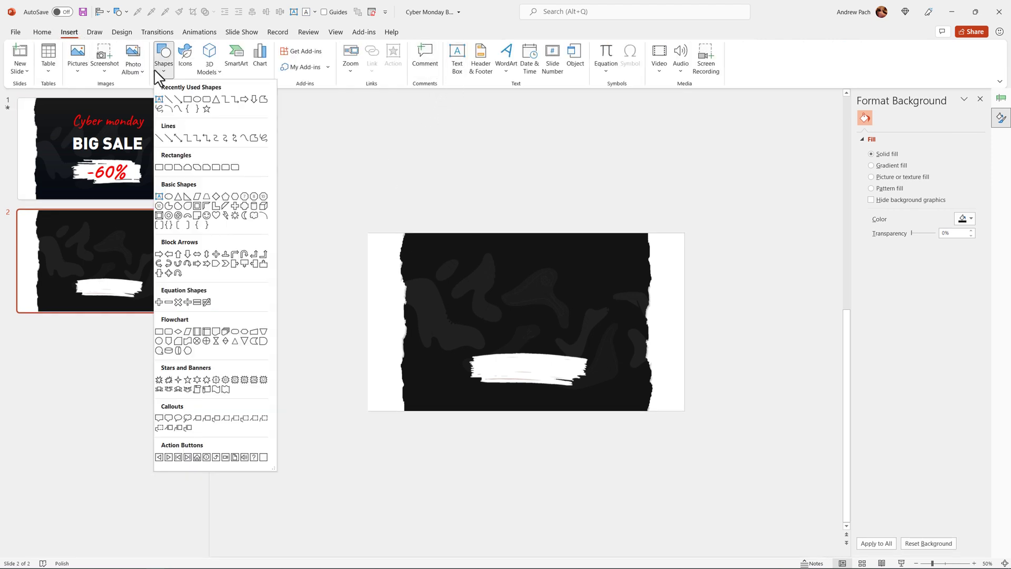
mouse_move(159, 204)
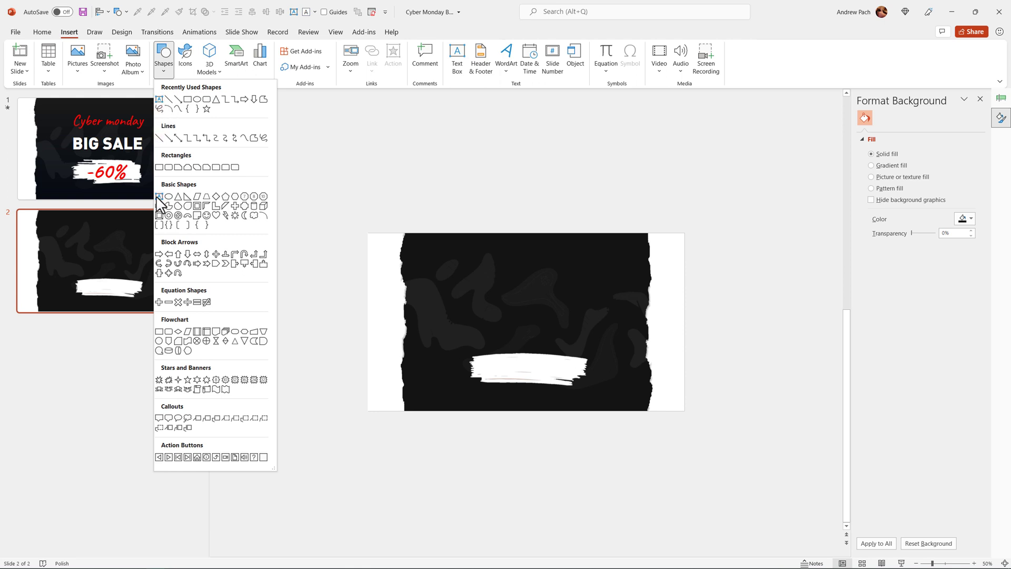
click(456, 58)
text(BIG SALE)
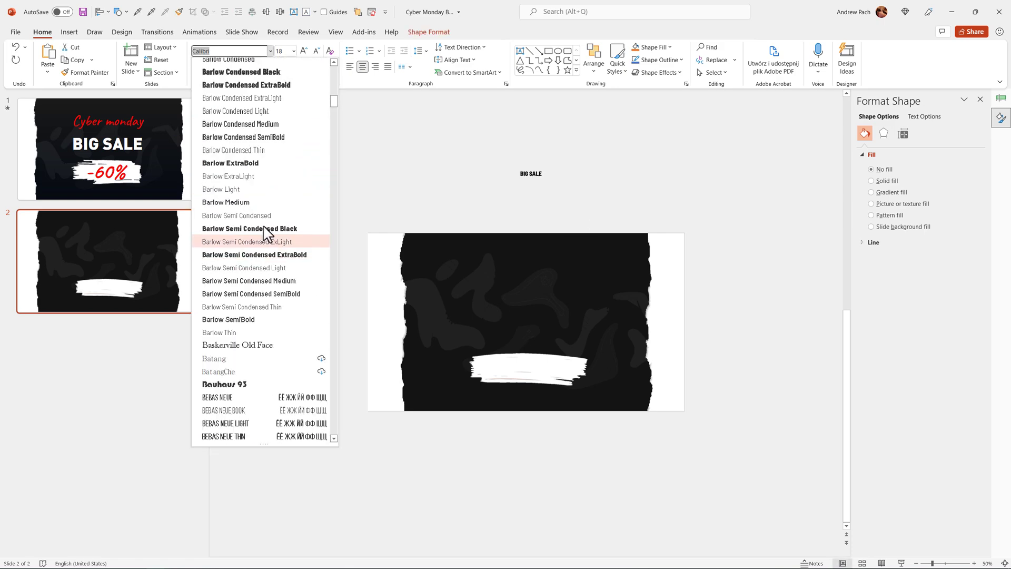
Style BIG SALE in Barlow Condensed Black, size 88, white, Loose spacing, centred.
click(240, 72)
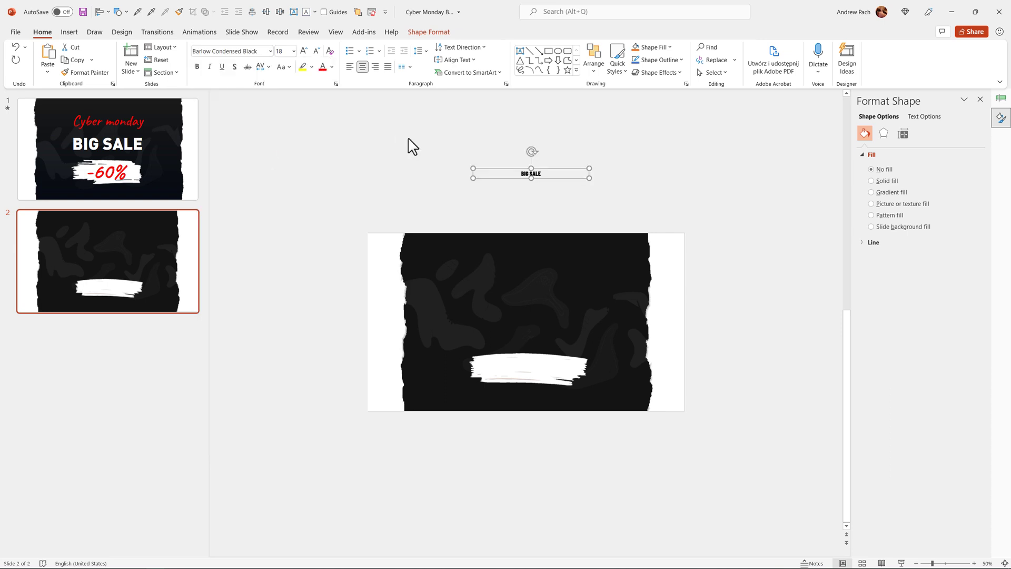
click(304, 51)
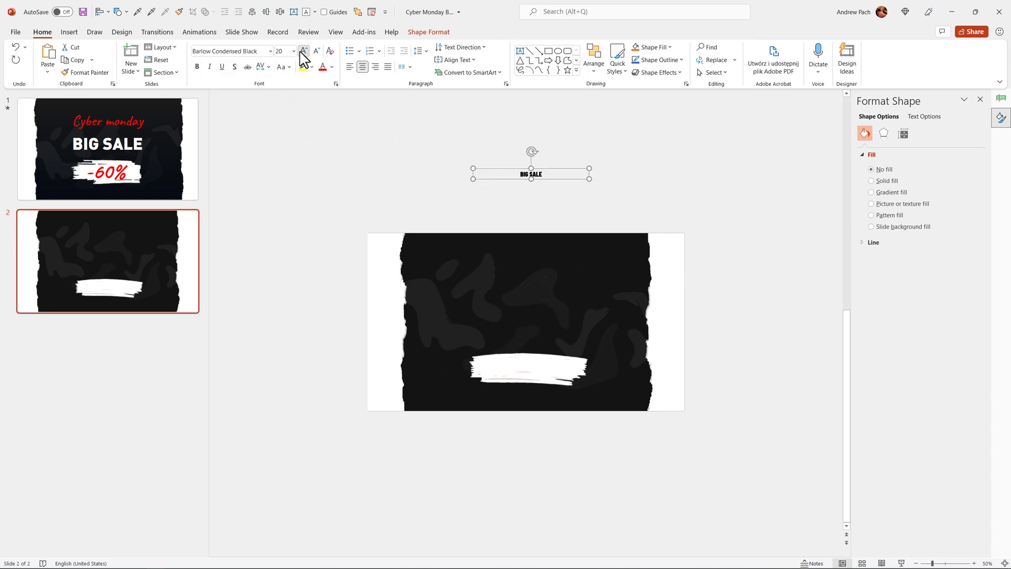
click(303, 51)
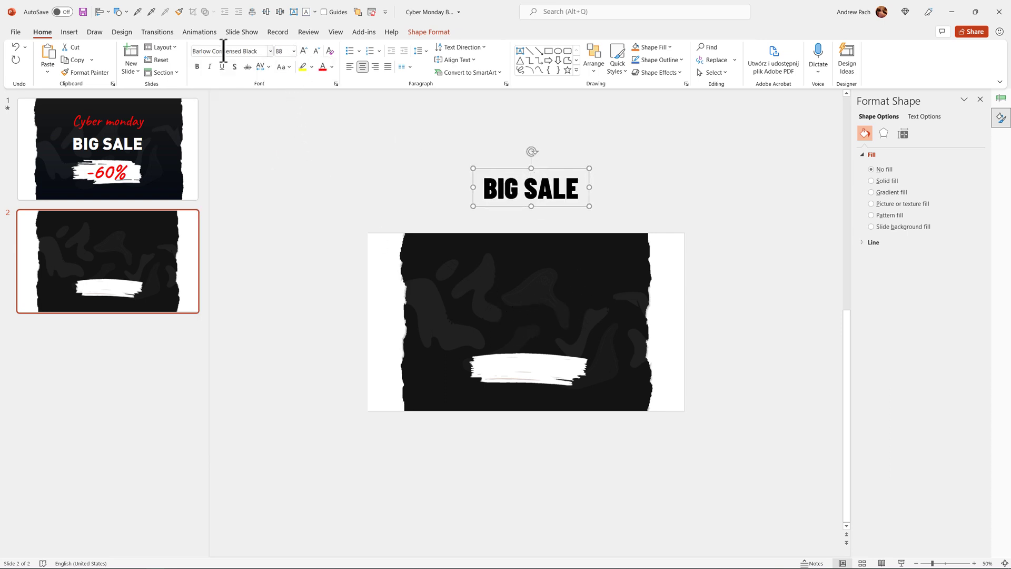
drag(531, 187, 531, 308)
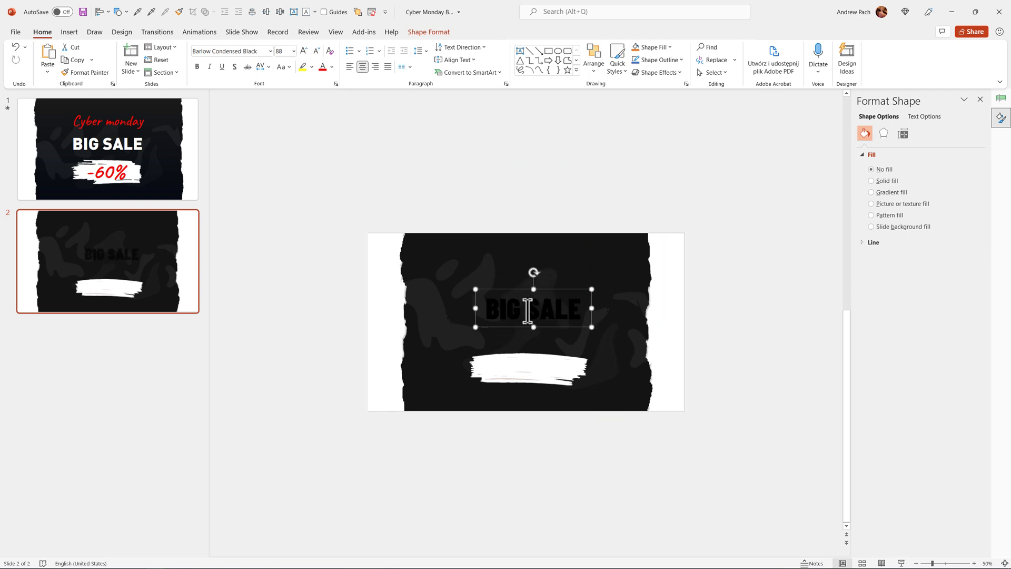
click(338, 118)
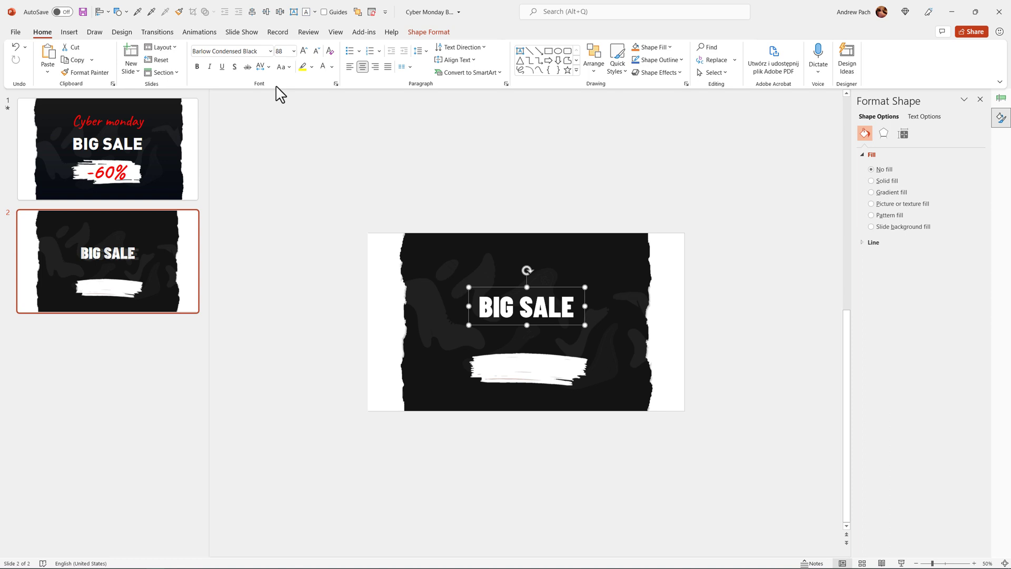
click(260, 67)
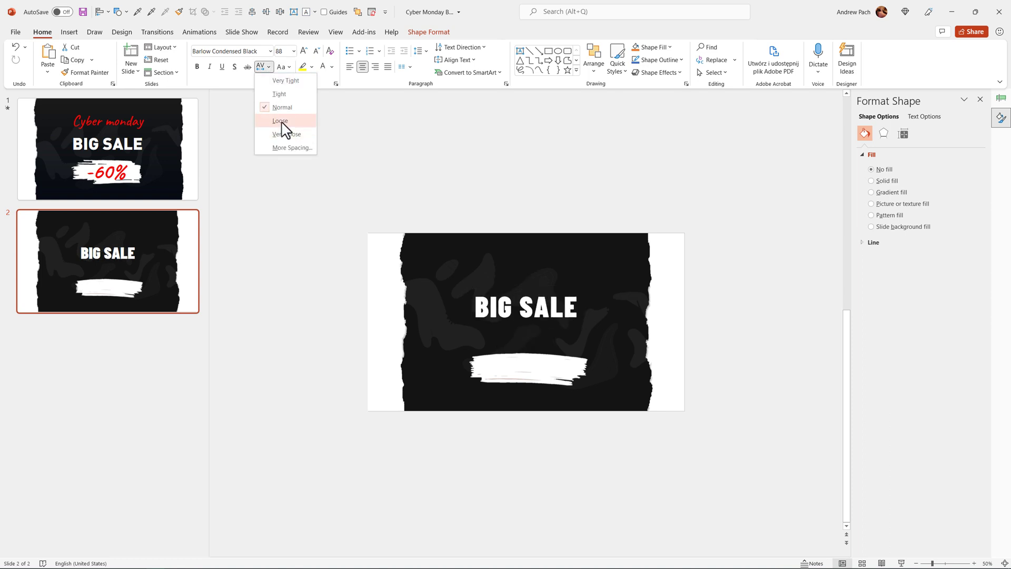
click(280, 121)
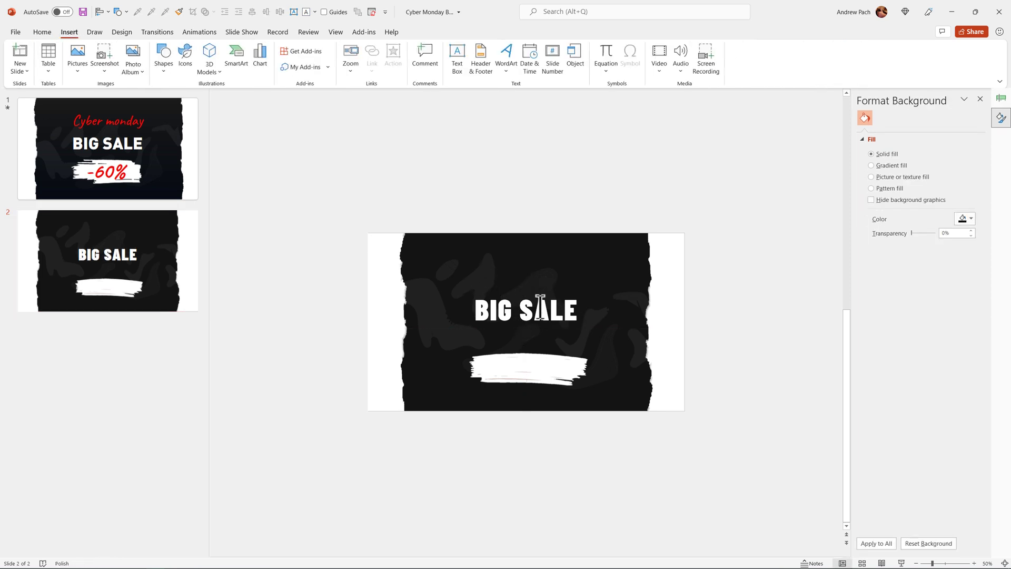
Duplicate the BIG SALE text box above the original.
click(525, 310)
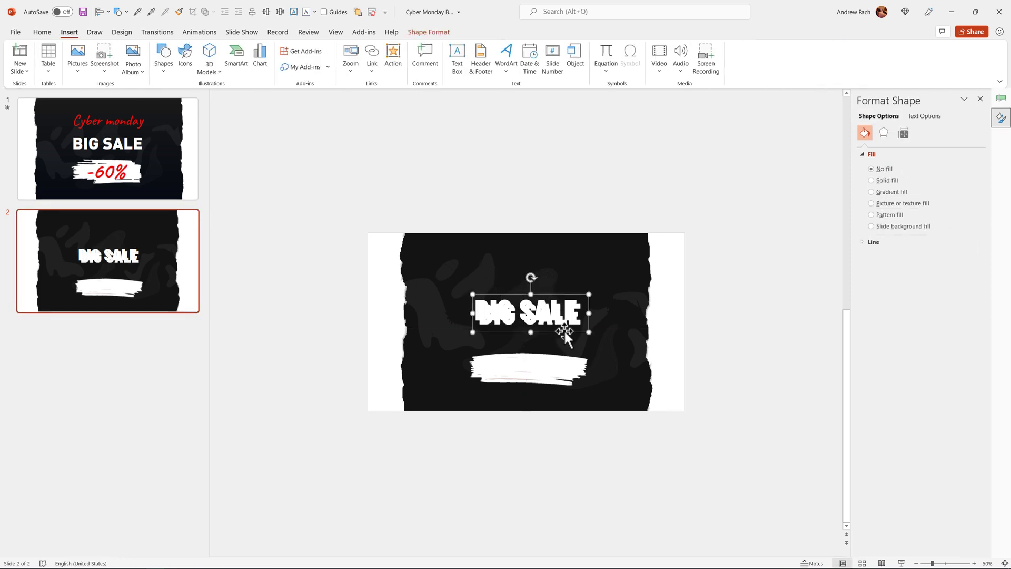
drag(530, 314, 526, 270)
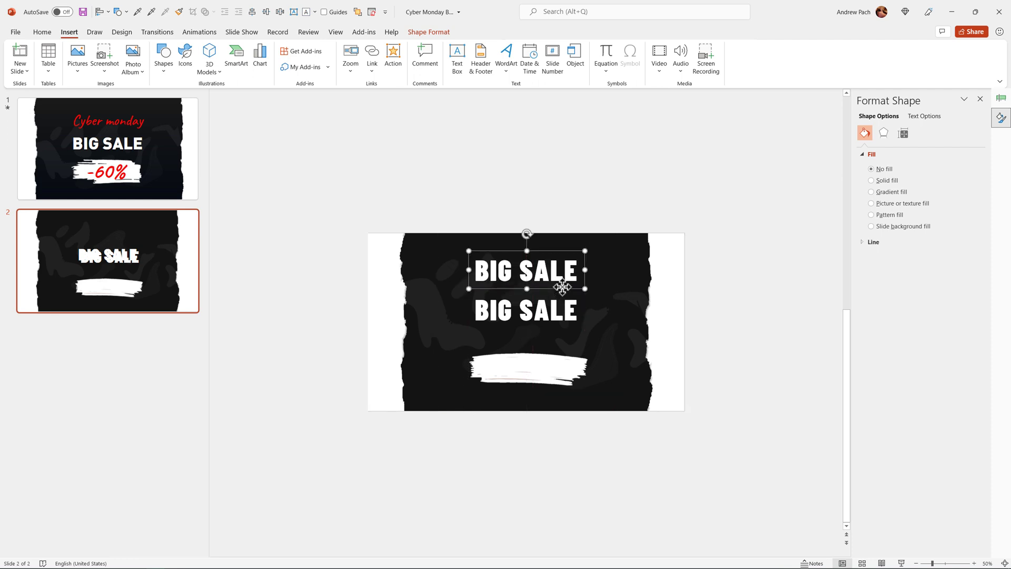
click(42, 32)
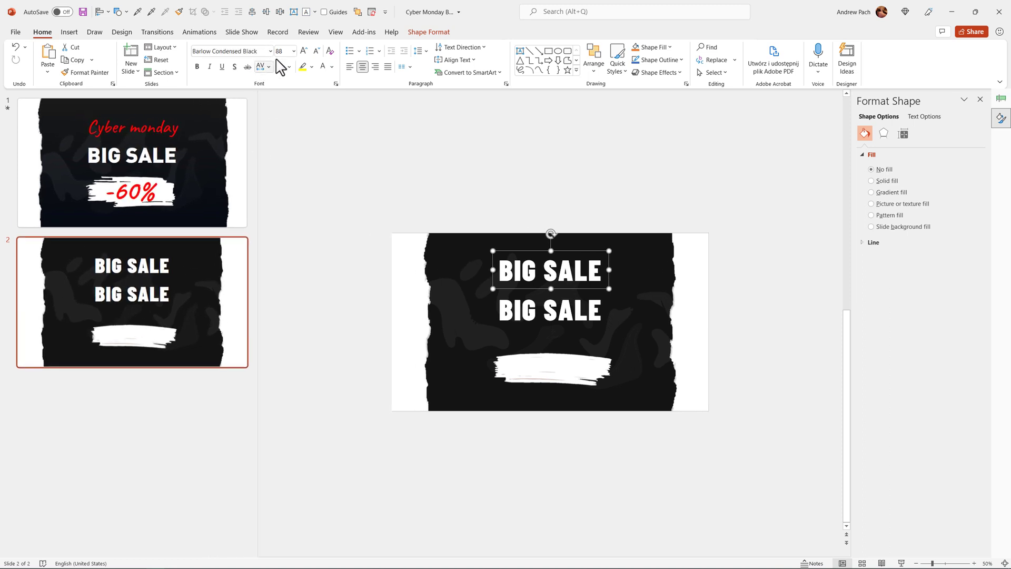
Change the top BIG SALE line's font to the handwritten Caveat script.
click(270, 51)
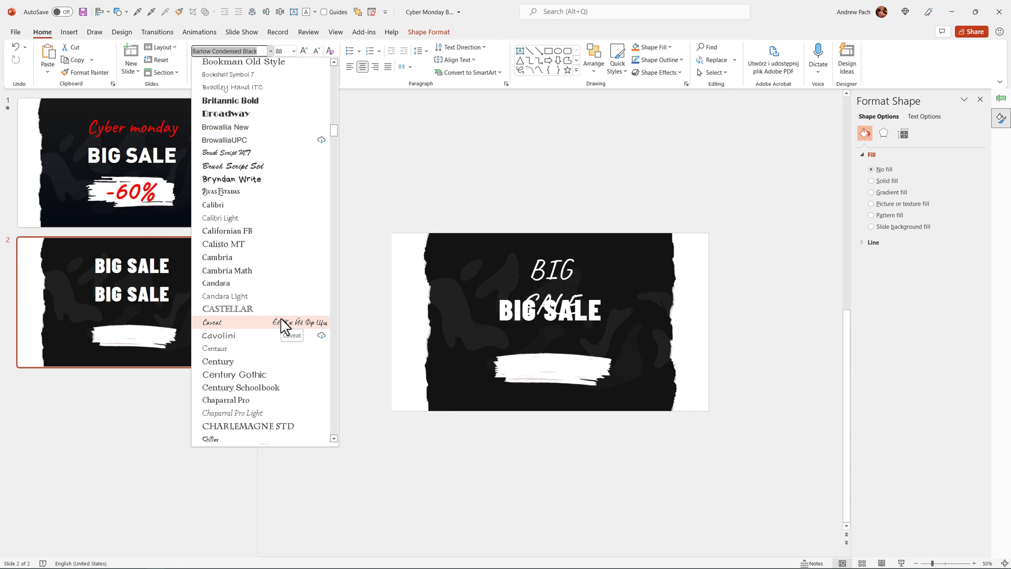
click(211, 322)
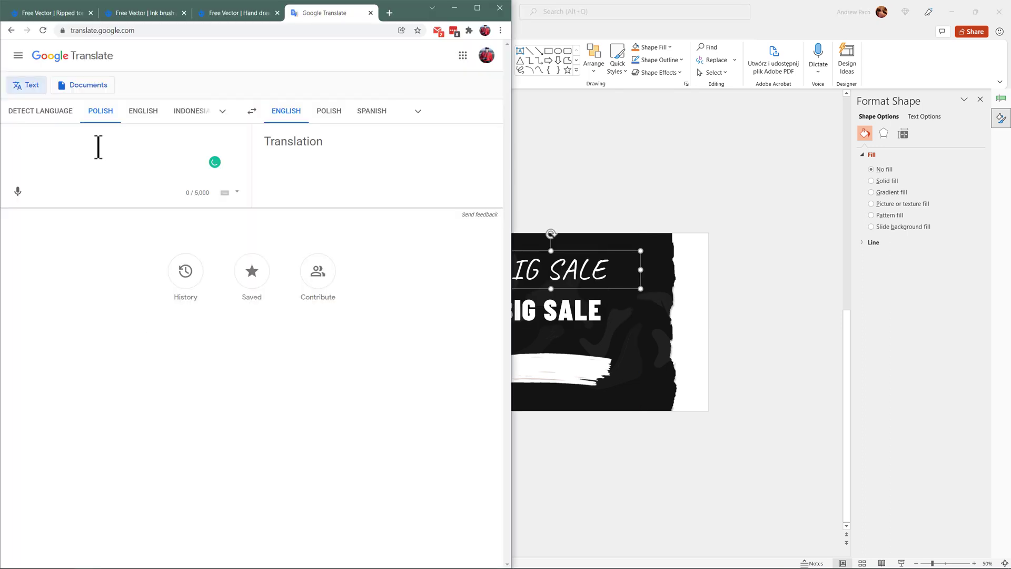
text(caveat)
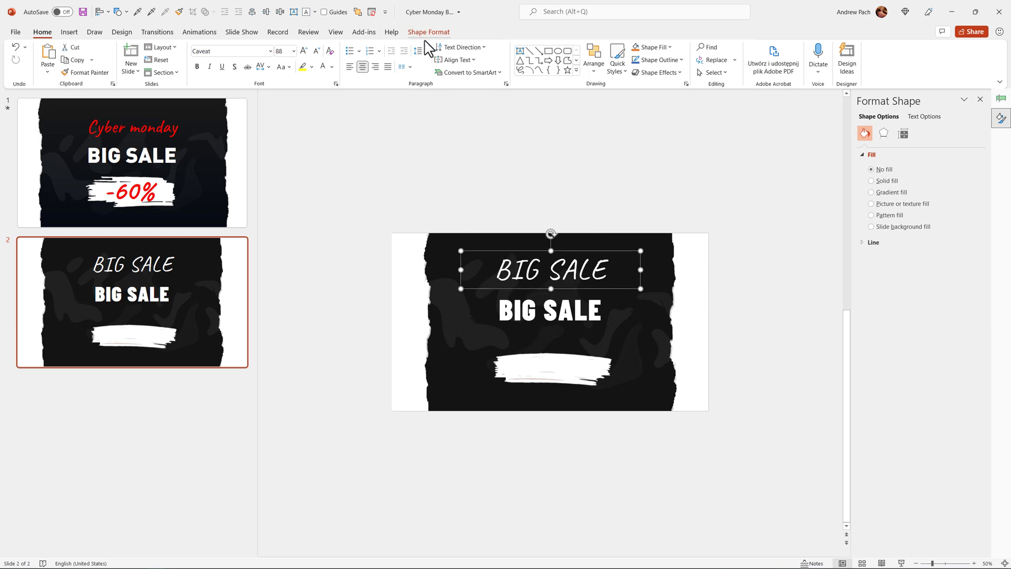
Turn the top line into red 'January Sale!', then duplicate it as a smaller red '40%'.
click(333, 66)
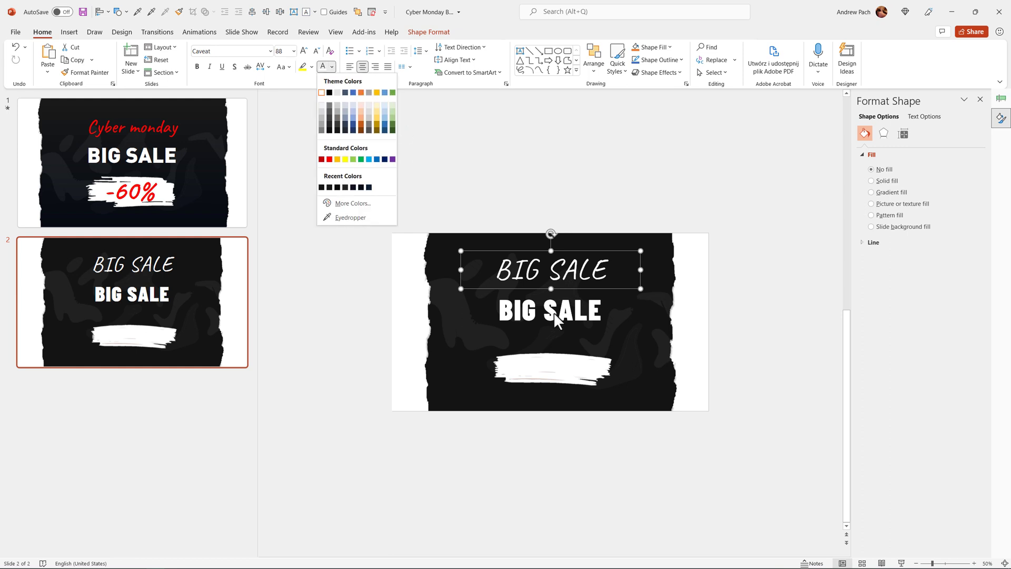
click(328, 159)
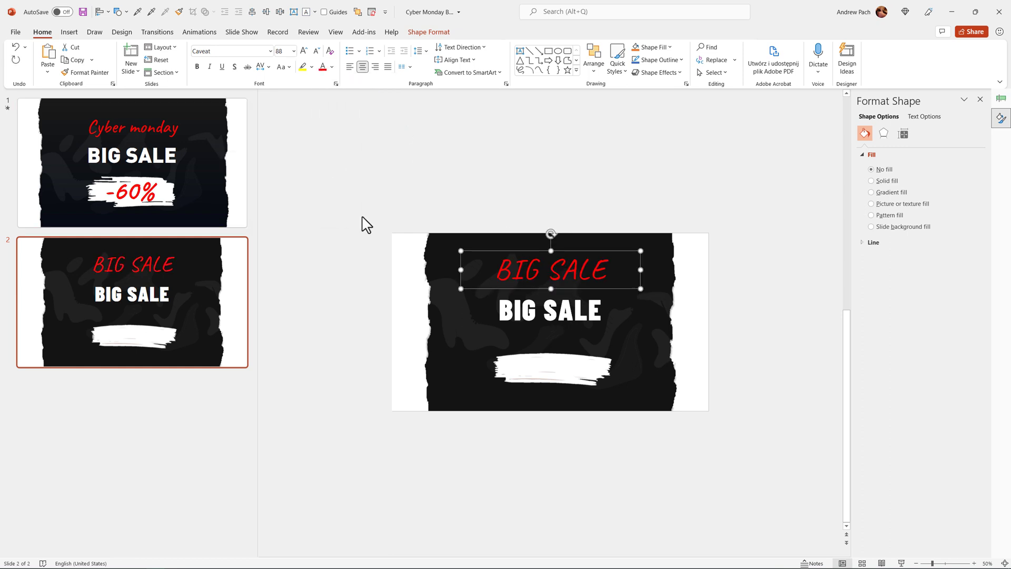
triple_click(549, 270)
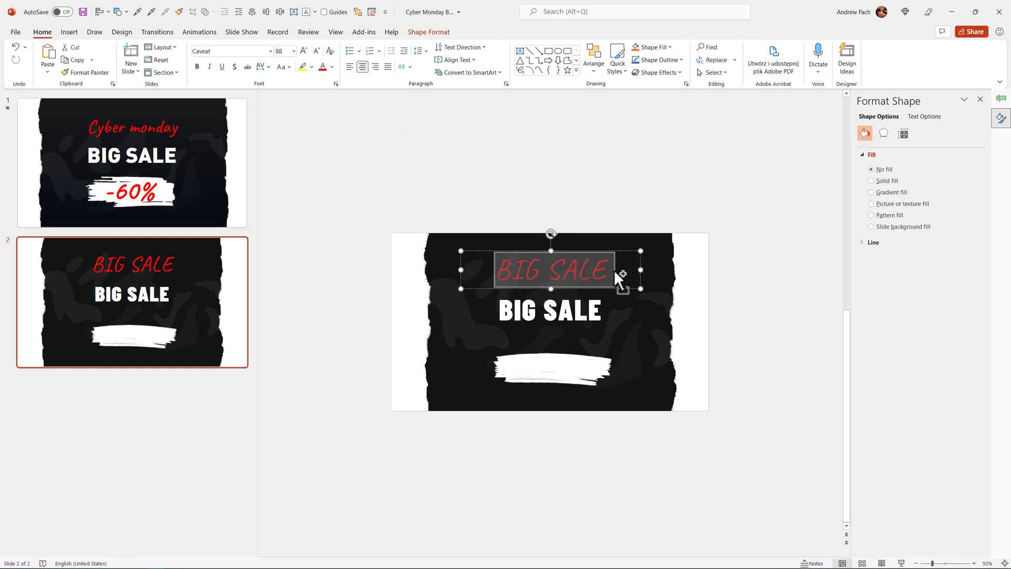
text(January Sale!)
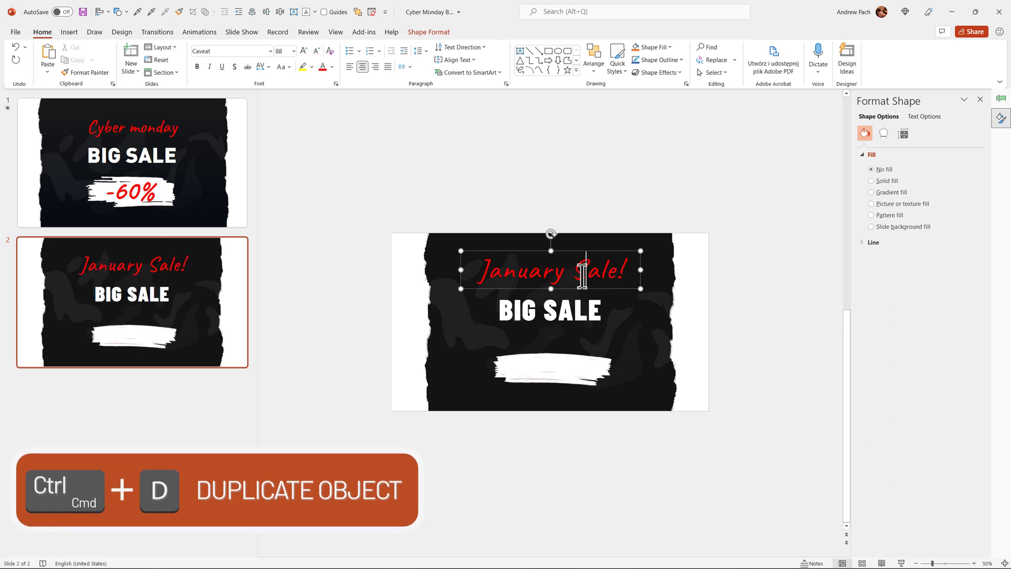
key(ctrl+d)
text(40)
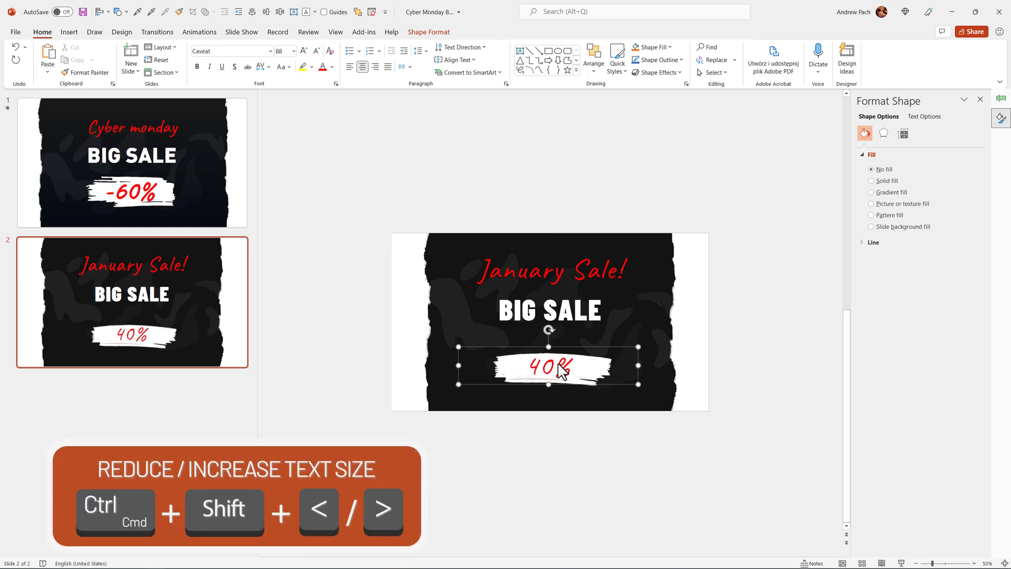
key(ctrl+shift+<)
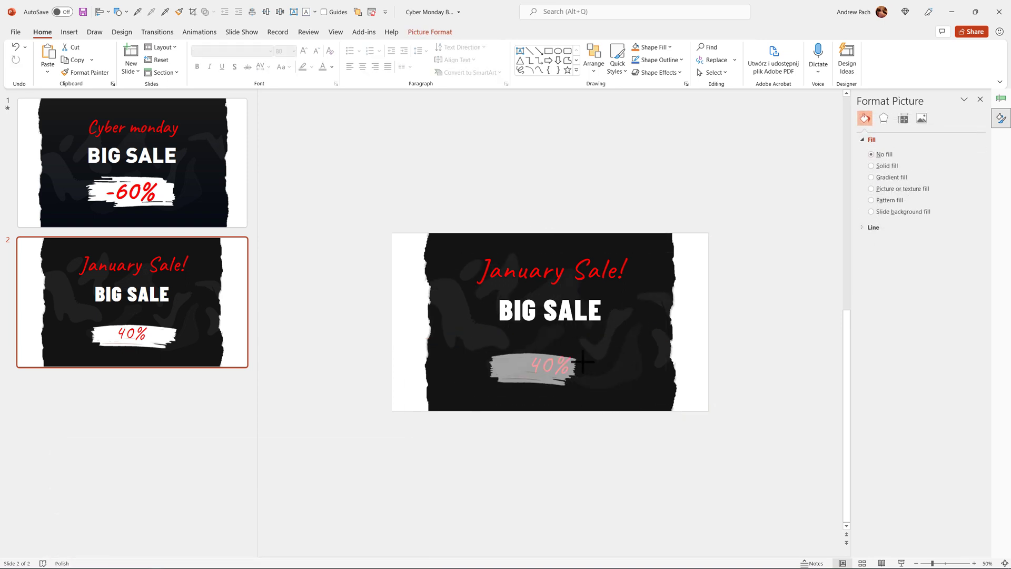
Select the white brush stroke image behind the 40%.
click(547, 366)
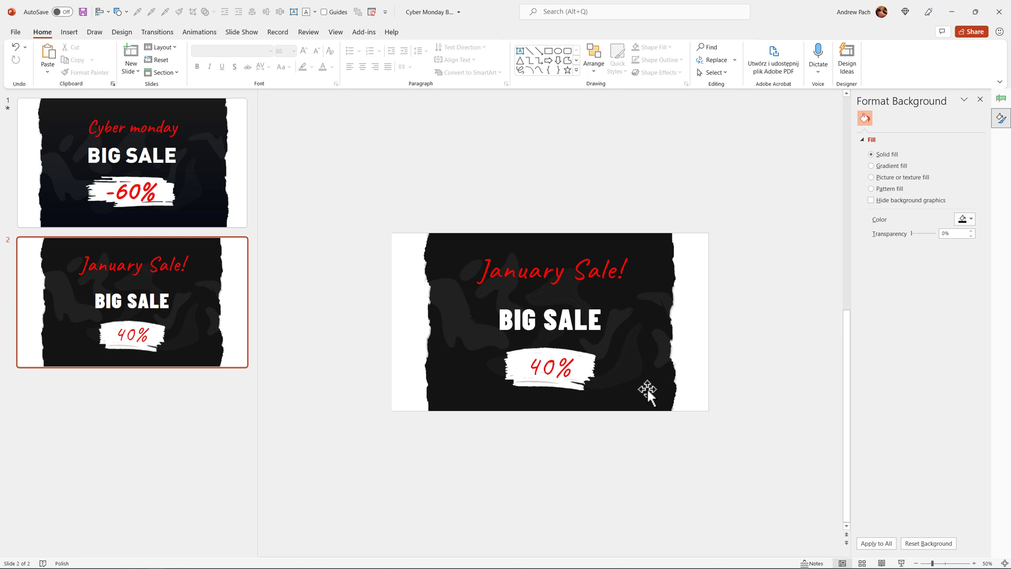
mouse_move(316, 129)
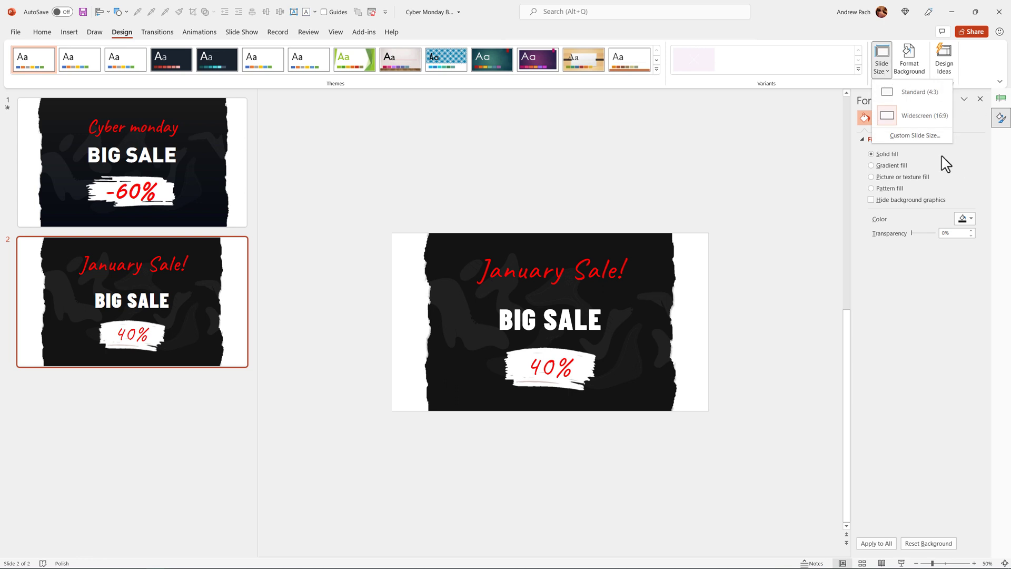
Set a custom slide height of 250 px, scaling content with Ensure Fit.
click(914, 136)
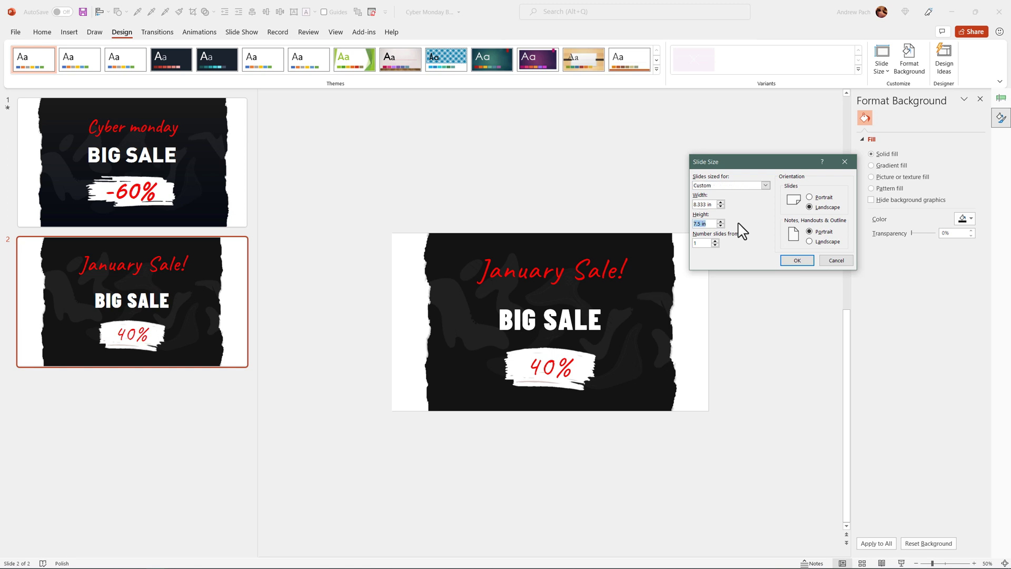
text(250 px)
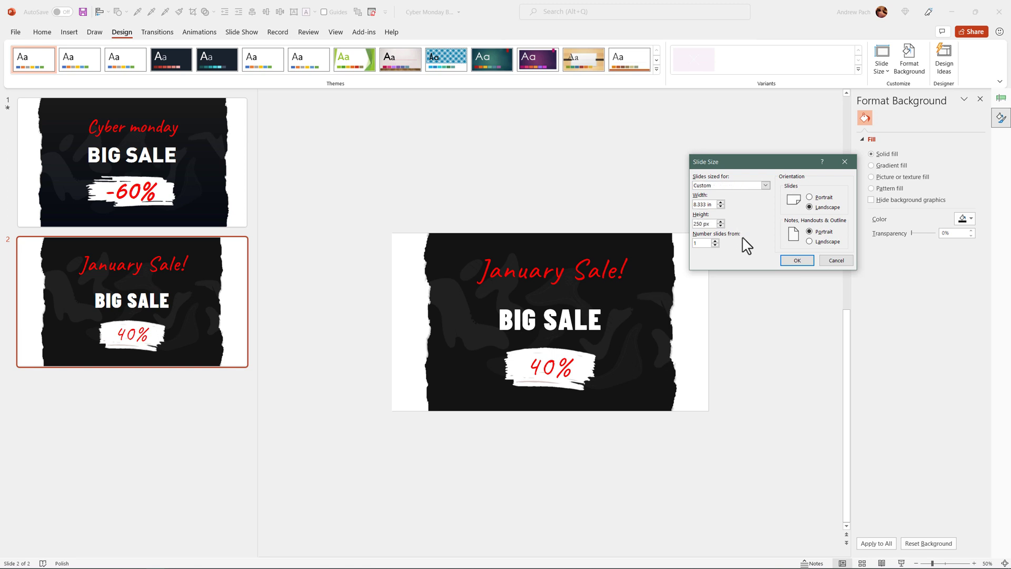
click(796, 260)
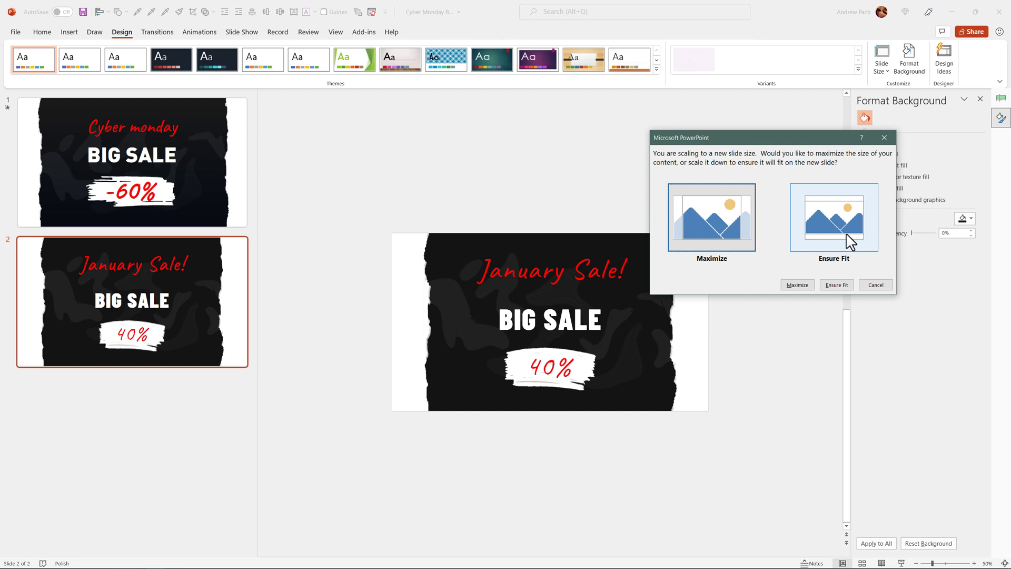
click(836, 284)
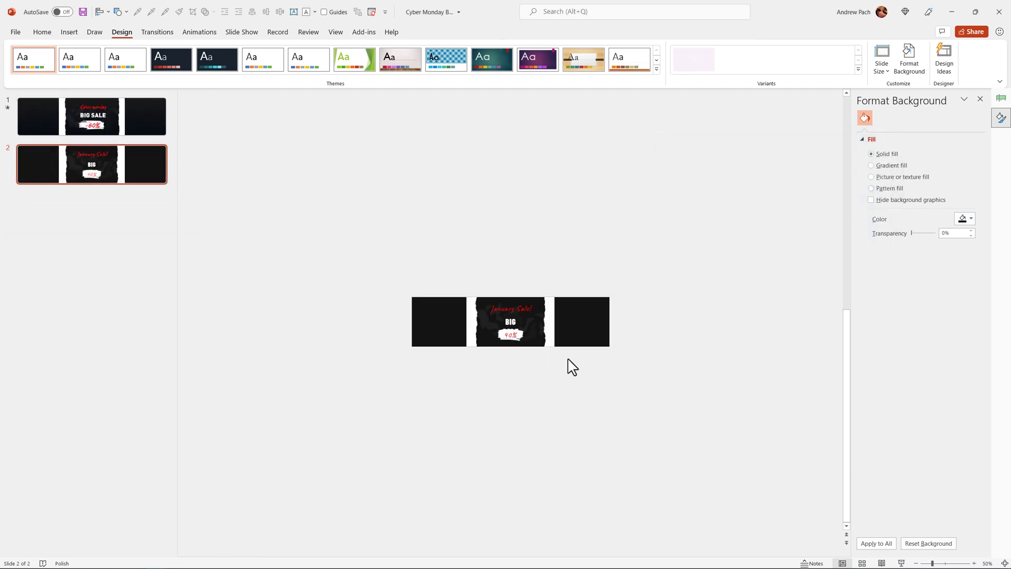
Stretch the torn-paper picture across the slide width, then select the grey texture picture.
click(510, 322)
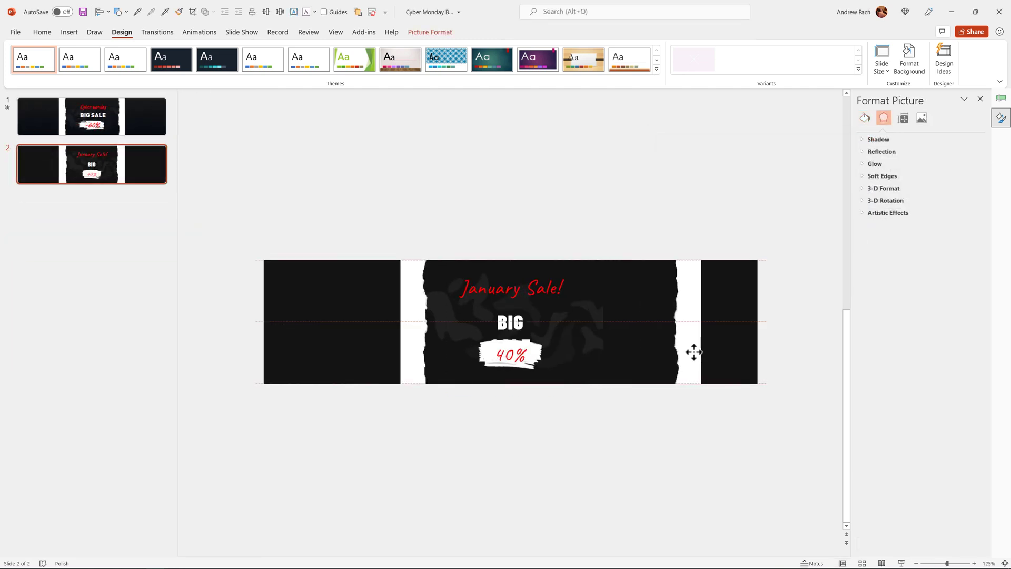
drag(694, 352, 287, 340)
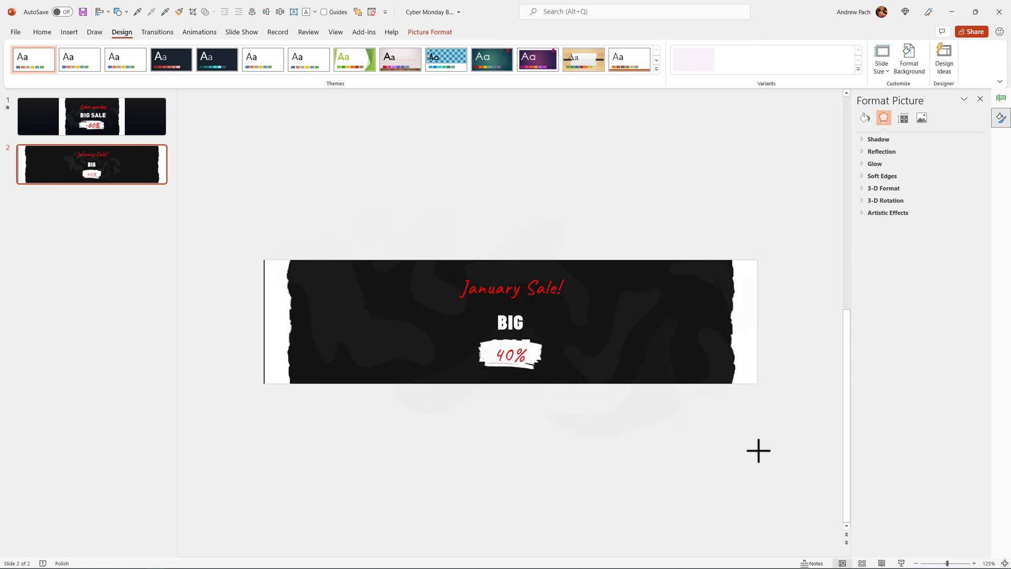
click(509, 323)
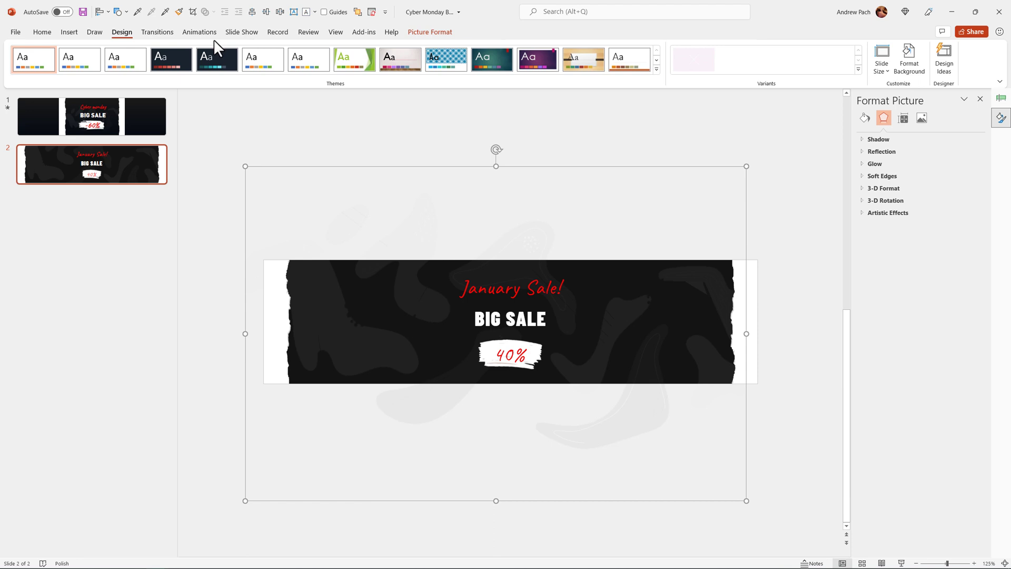
Give the background picture a smooth, auto-reversing Grow/Shrink animation.
click(198, 31)
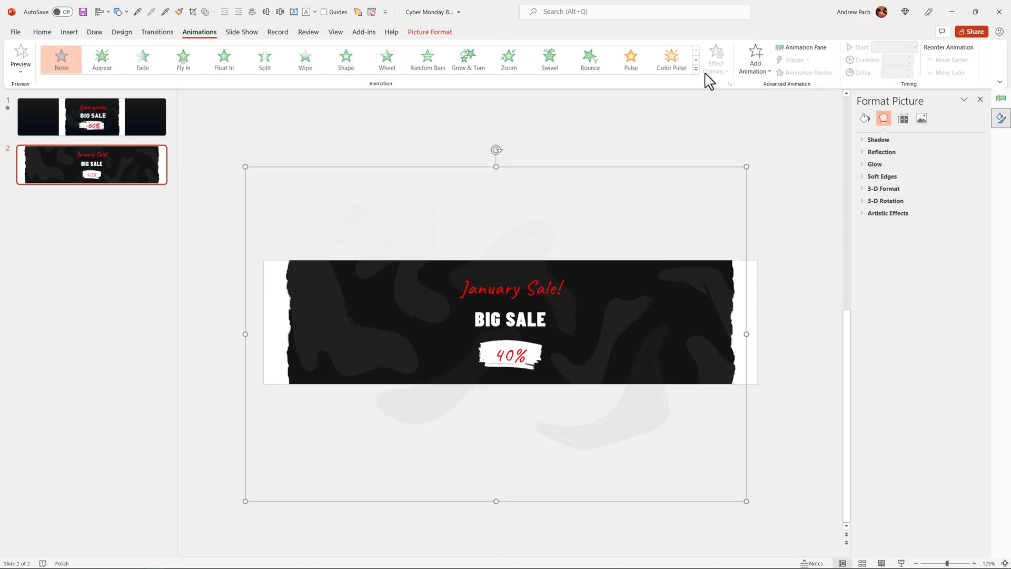
click(695, 69)
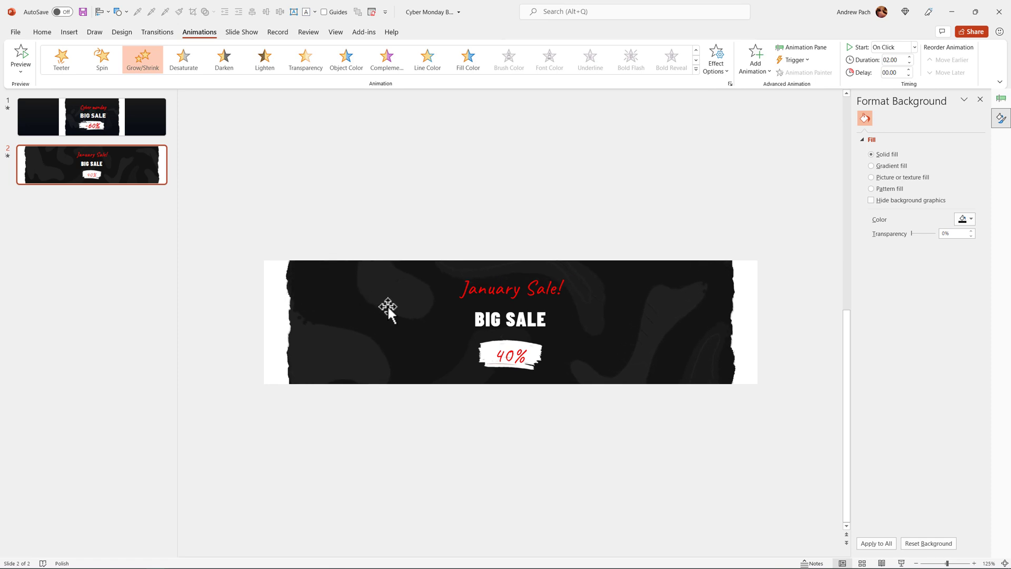
click(802, 47)
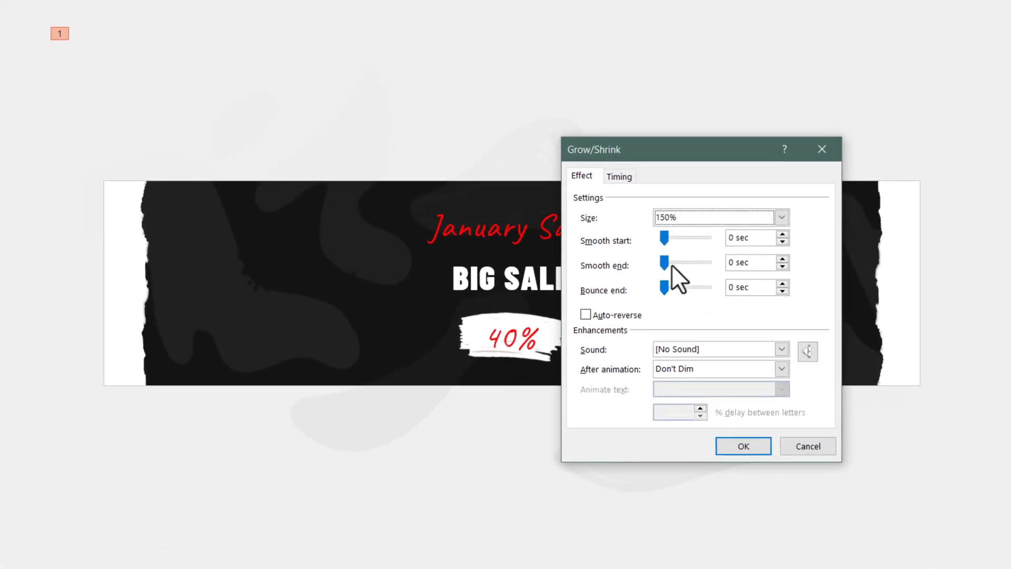
drag(664, 238, 693, 237)
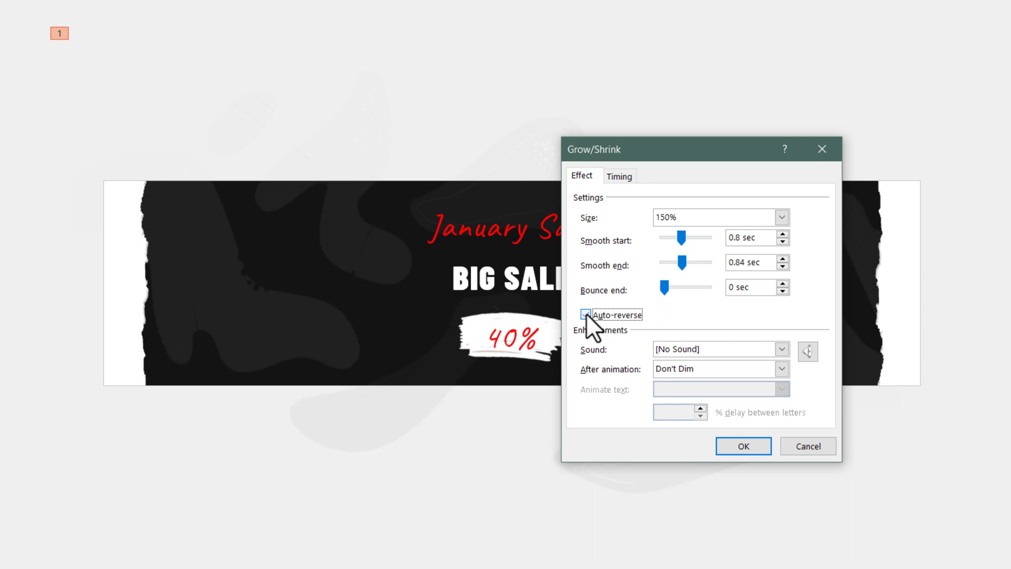
click(585, 315)
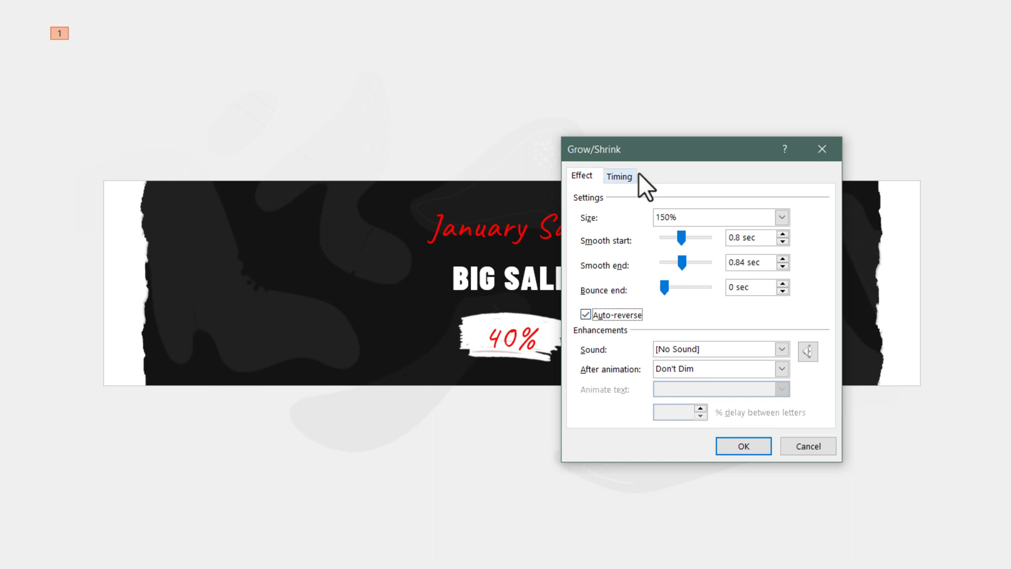
Make the animation rewind when done and repeat until the end of the slide.
click(618, 175)
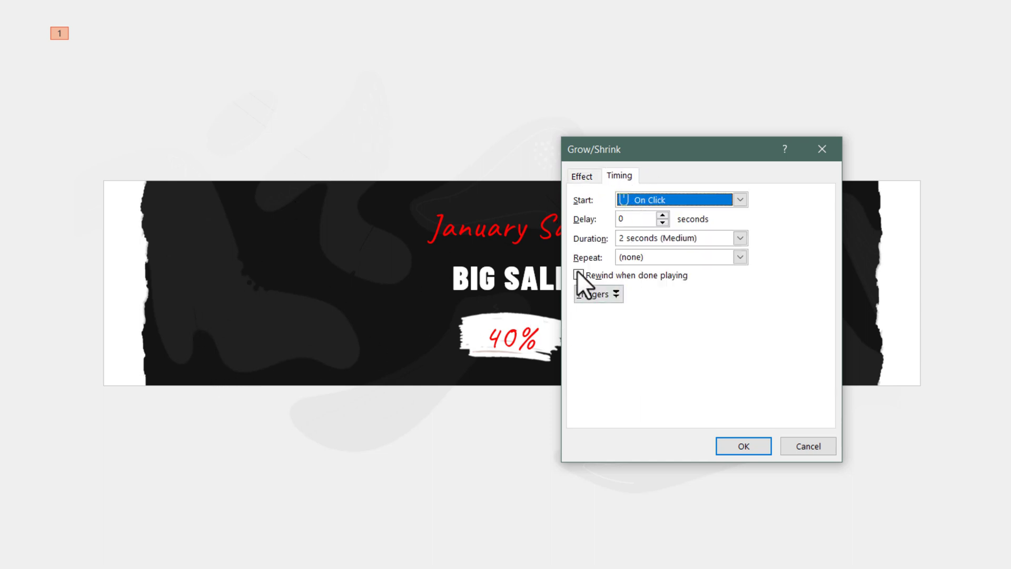
click(578, 274)
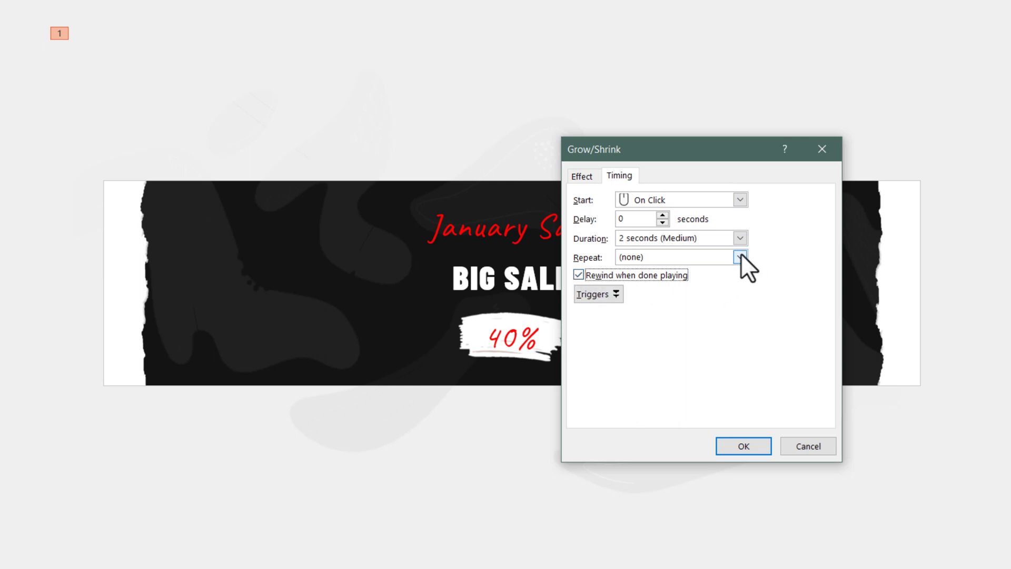
click(739, 257)
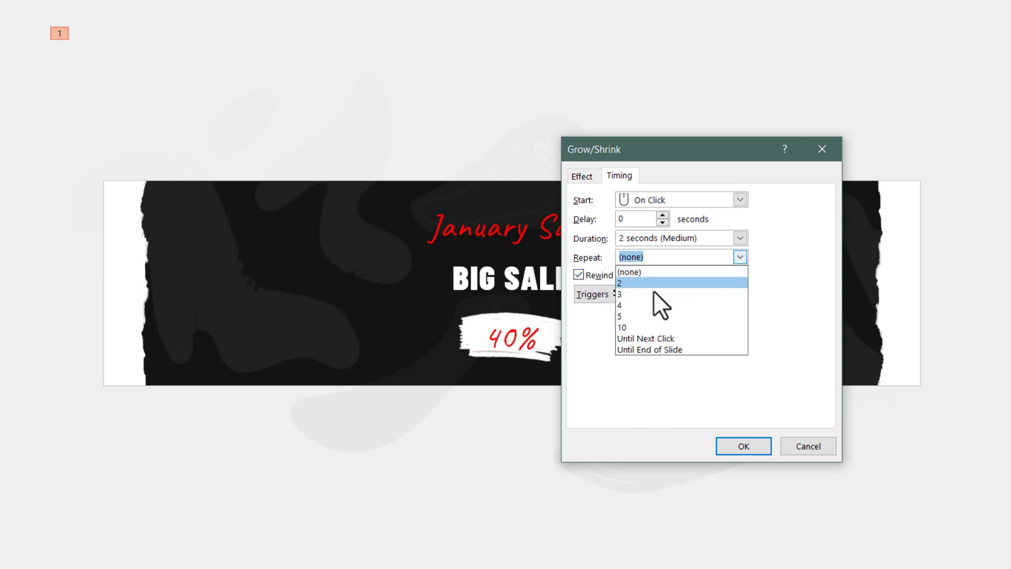
click(650, 350)
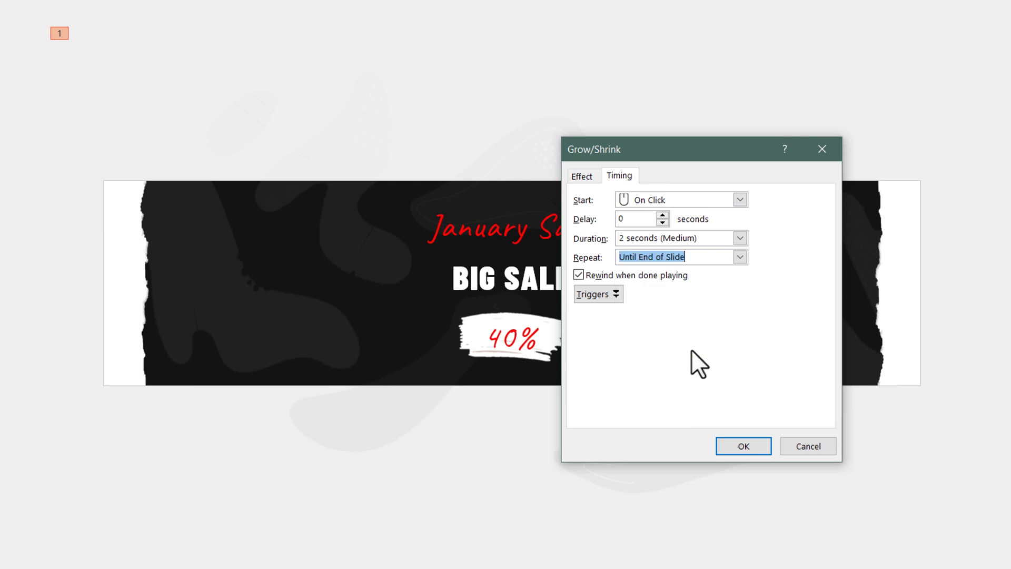
click(743, 446)
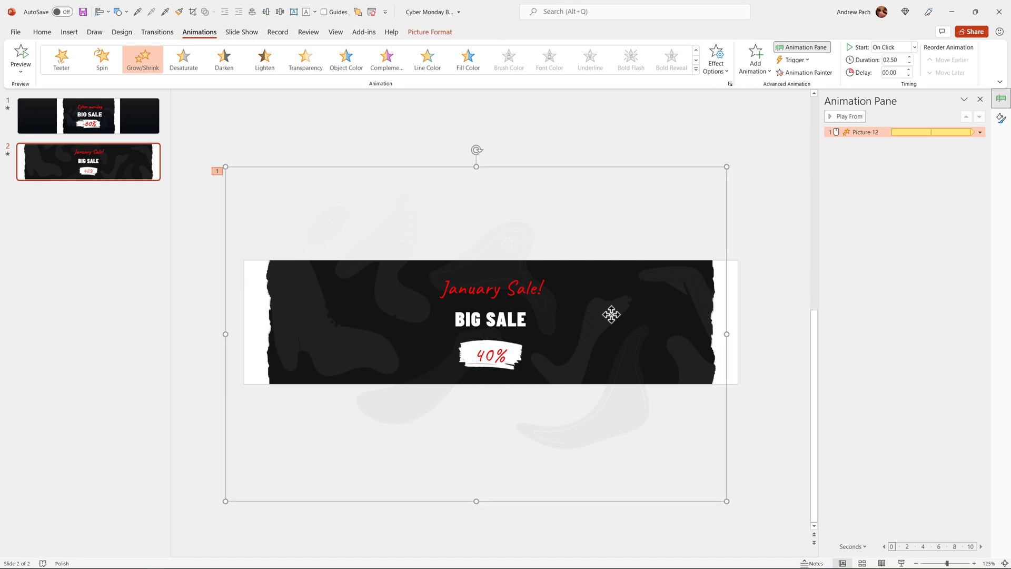
Copy the picture's Grow/Shrink animation onto the BIG SALE text with Animation Painter.
click(804, 72)
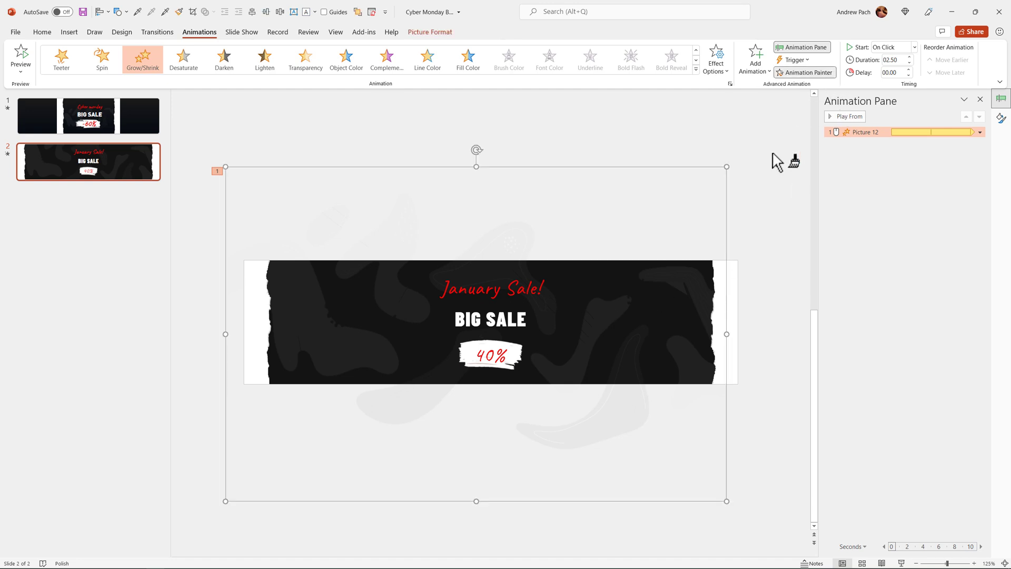
click(489, 319)
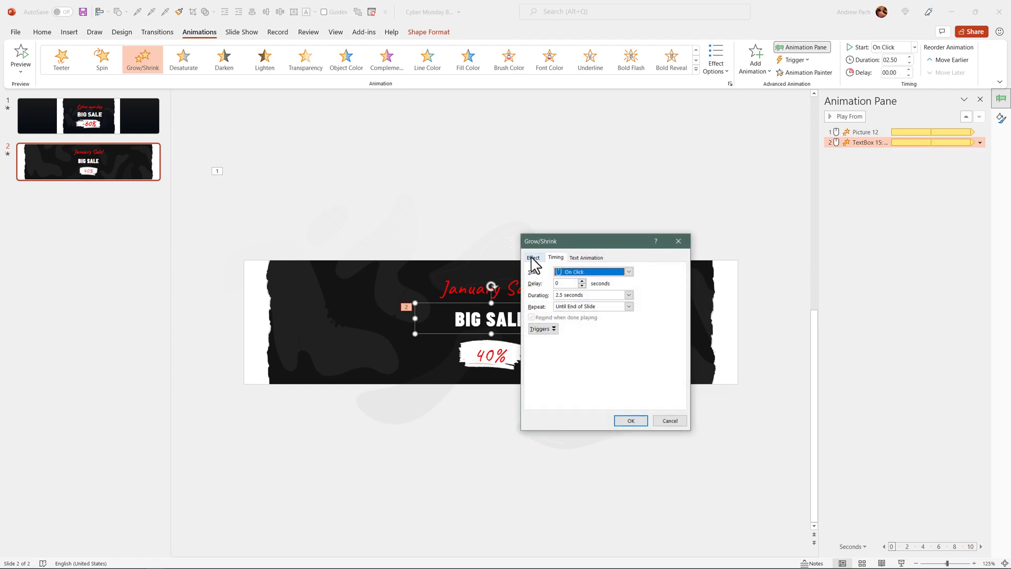
click(532, 257)
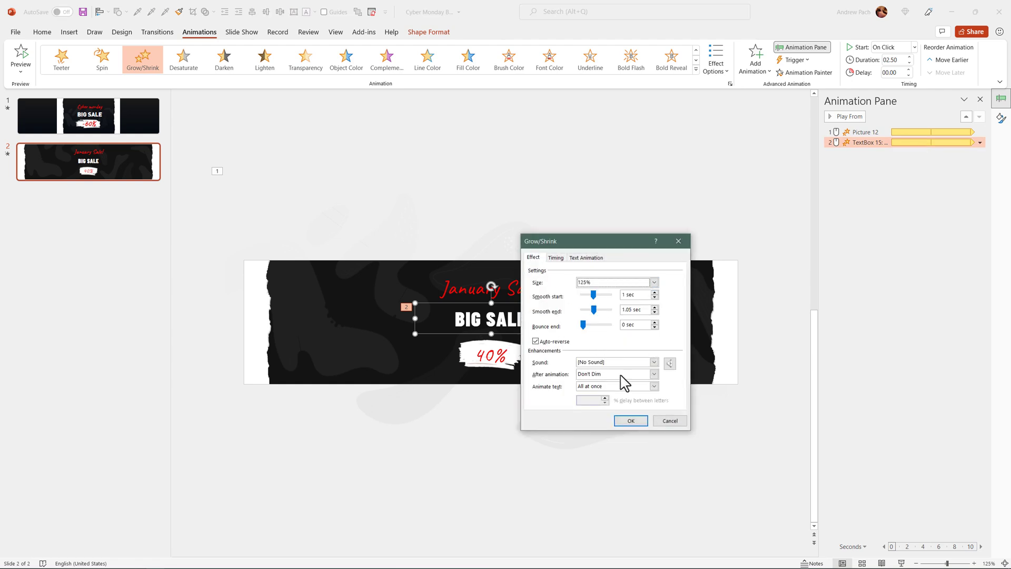
click(630, 420)
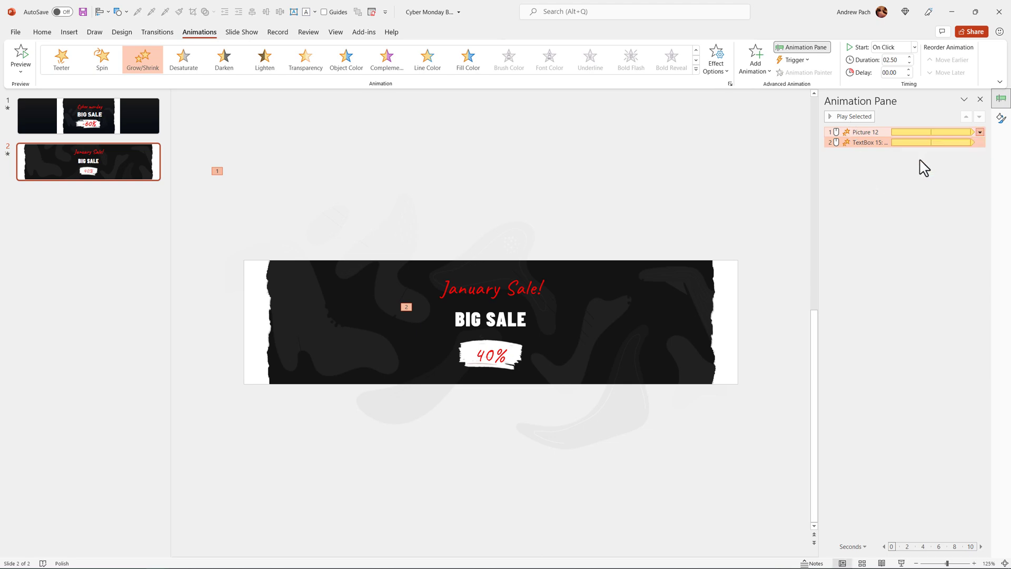